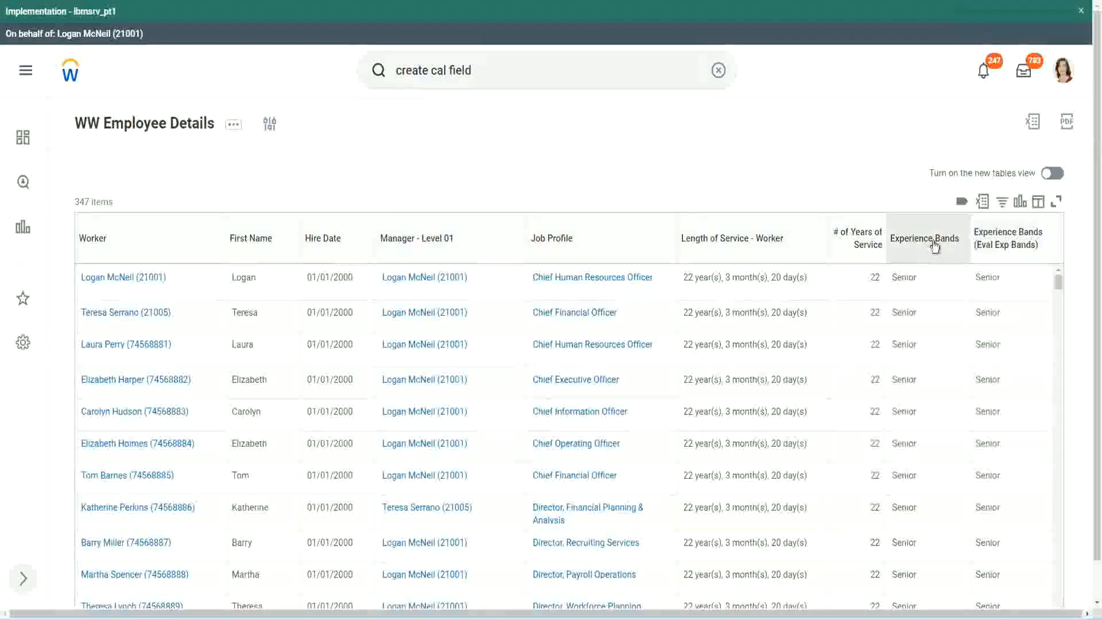
mouse_move(923, 248)
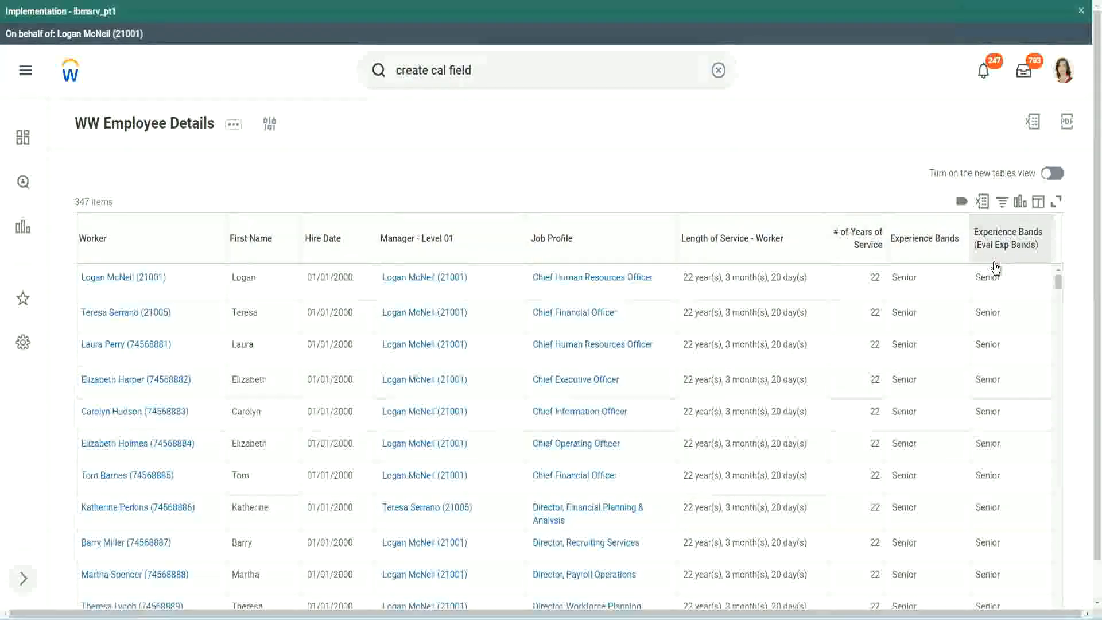
mouse_move(1006, 254)
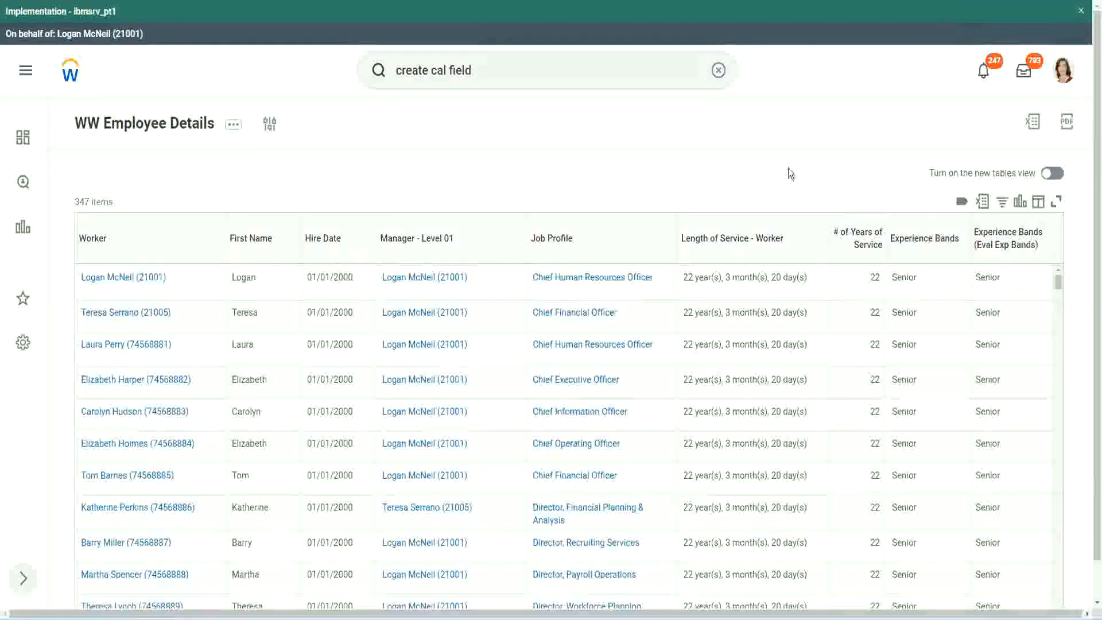
From the WW Employee Details report, open the Evaluate Expression field behind Experience Bands
left_click(123, 276)
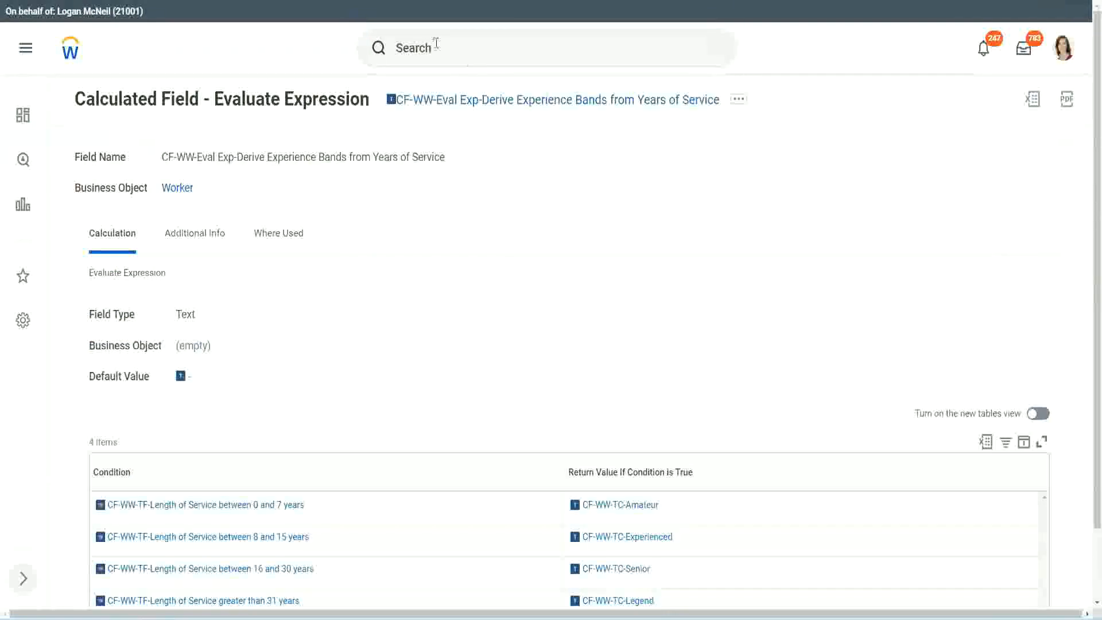
Search 'create calc field' and launch the Create Calculated Field task
type("create calc field")
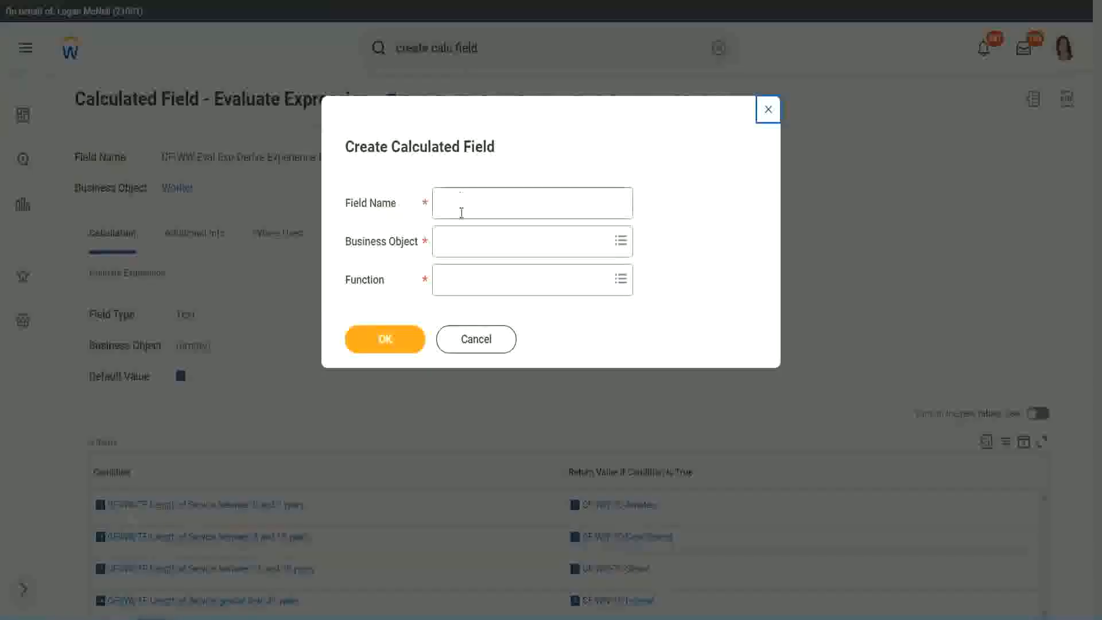
Name the new field CF-WW-LRB-Identify Experience Bands from Years of Service
left_click(532, 203)
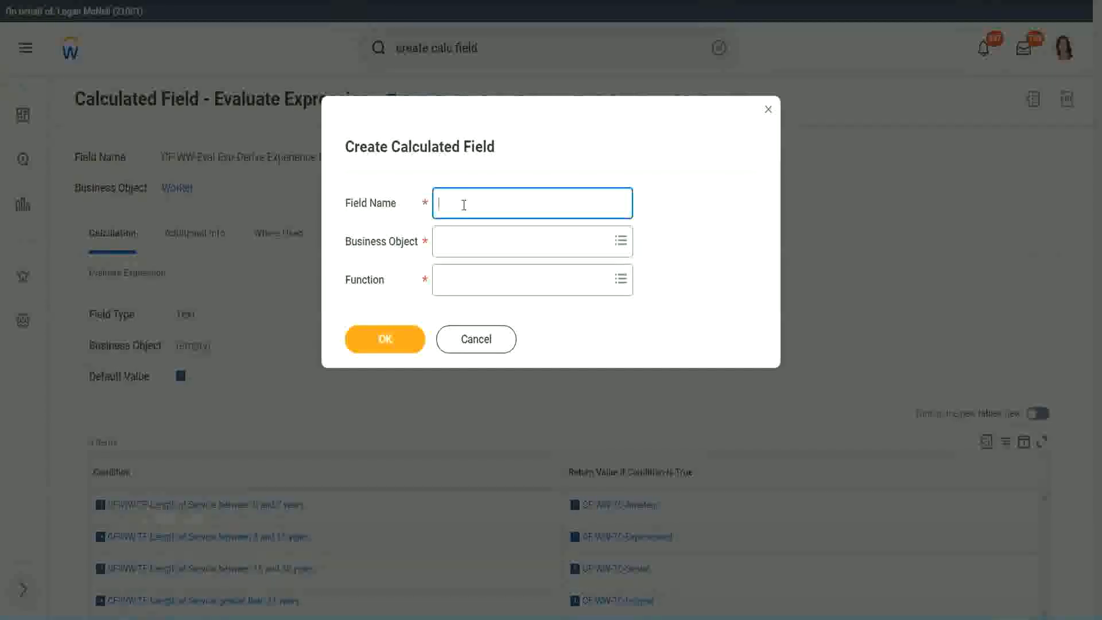
type("CF")
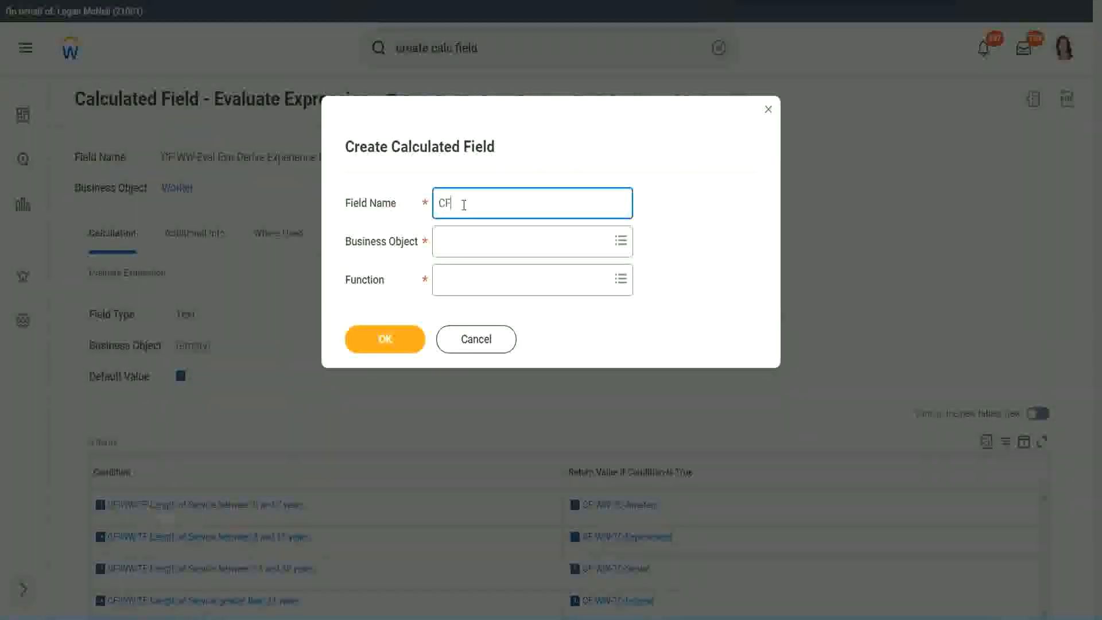
type("-WW-LRB")
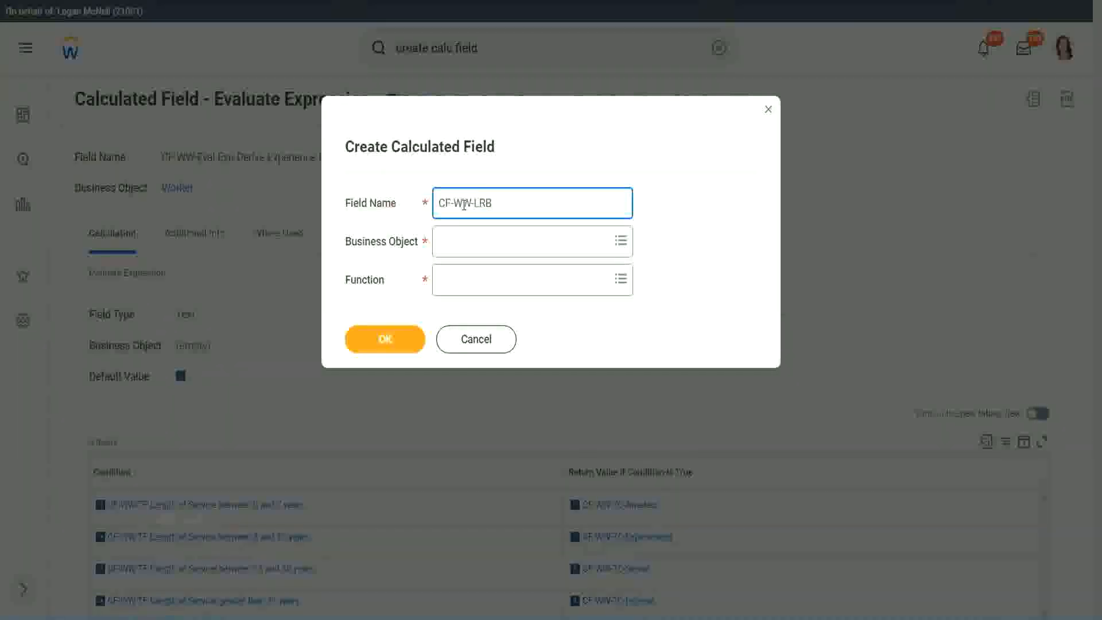
type("-")
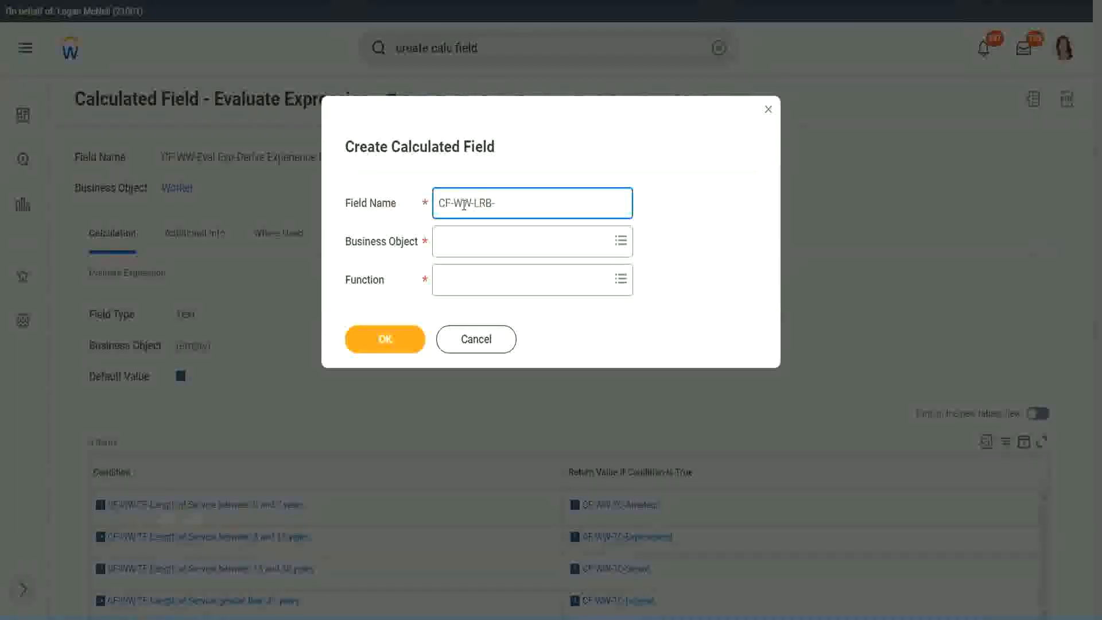
type("Identify Exper")
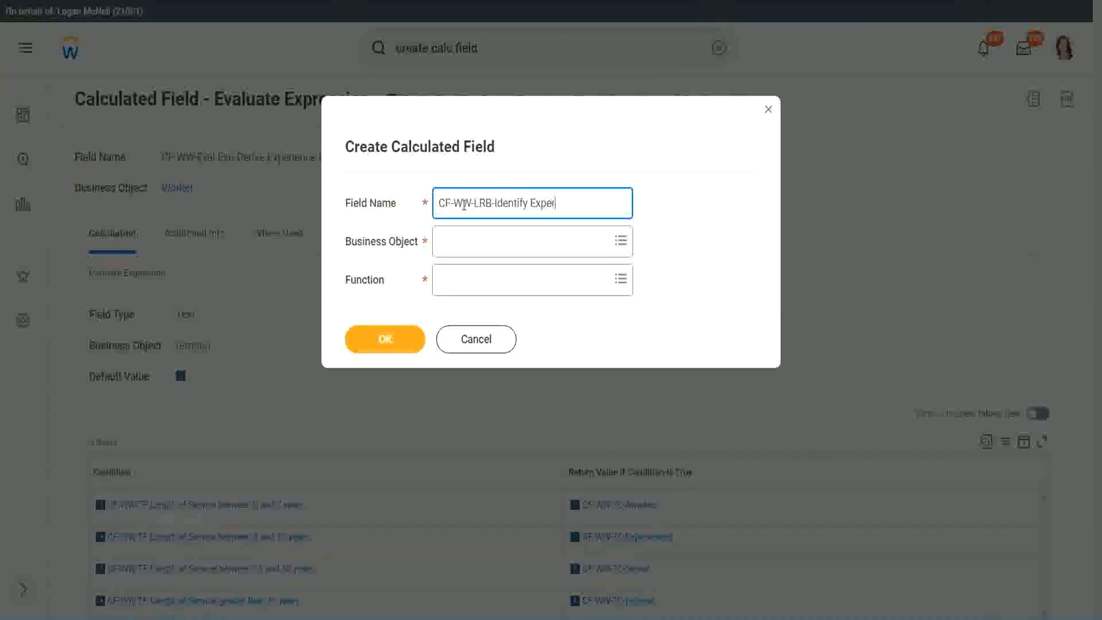
type("ience Bands from years of Service")
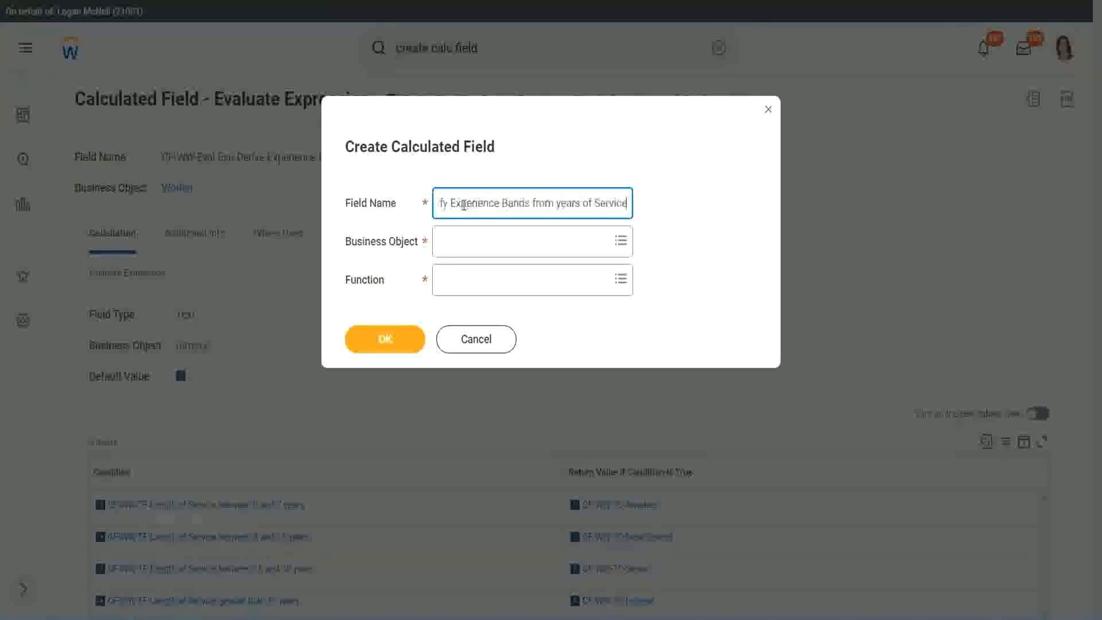
Choose Worker as business object and Lookup Range Band as function, then confirm
left_click(526, 240)
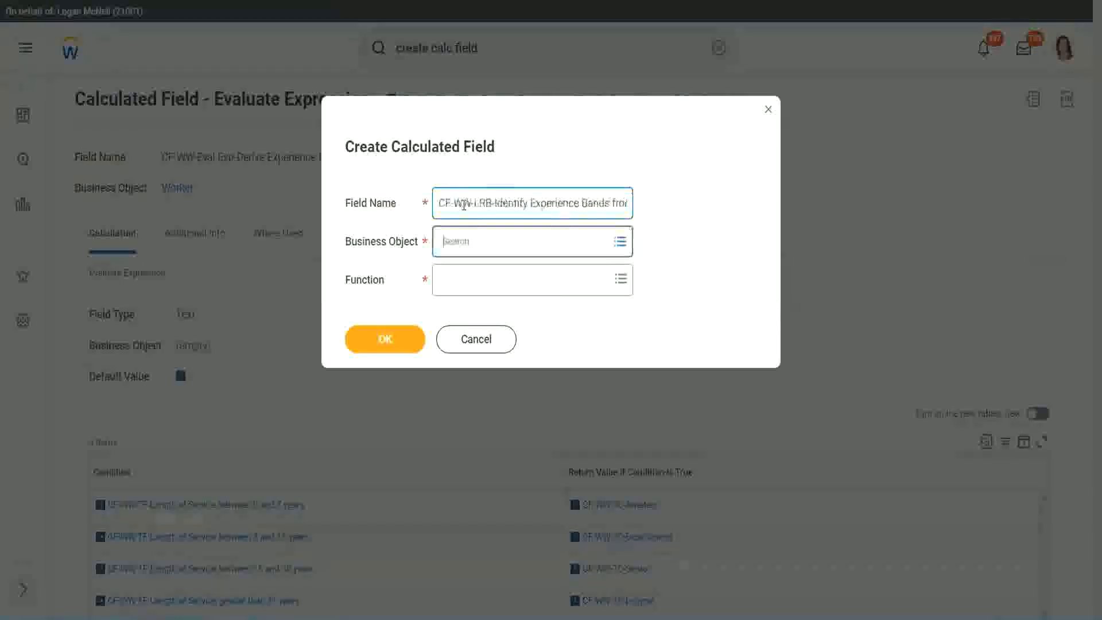
type("worker")
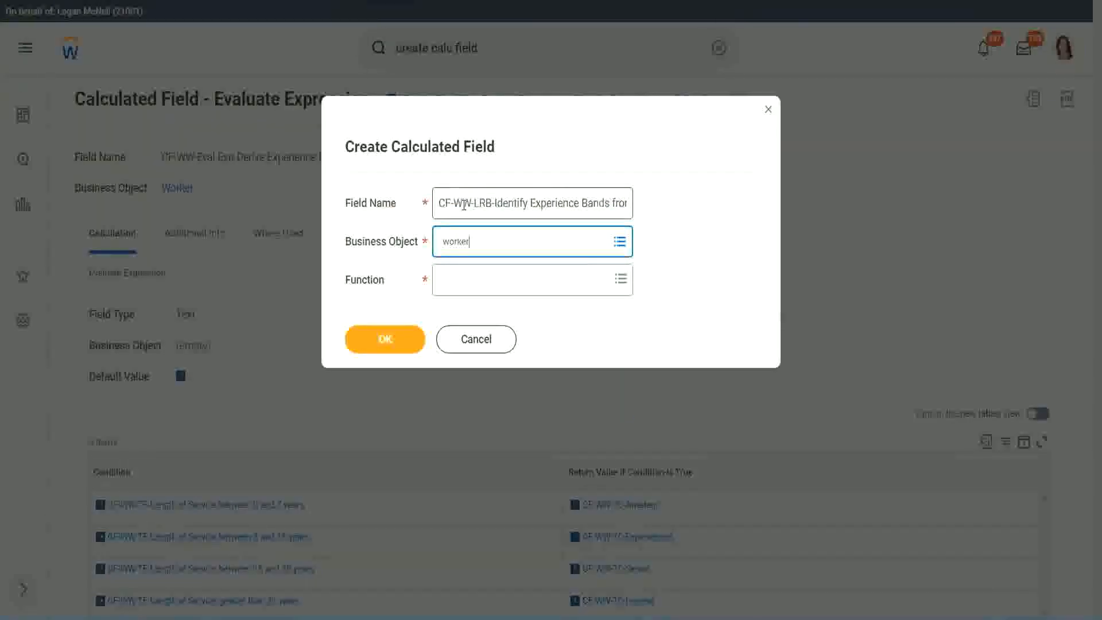
left_click(532, 240)
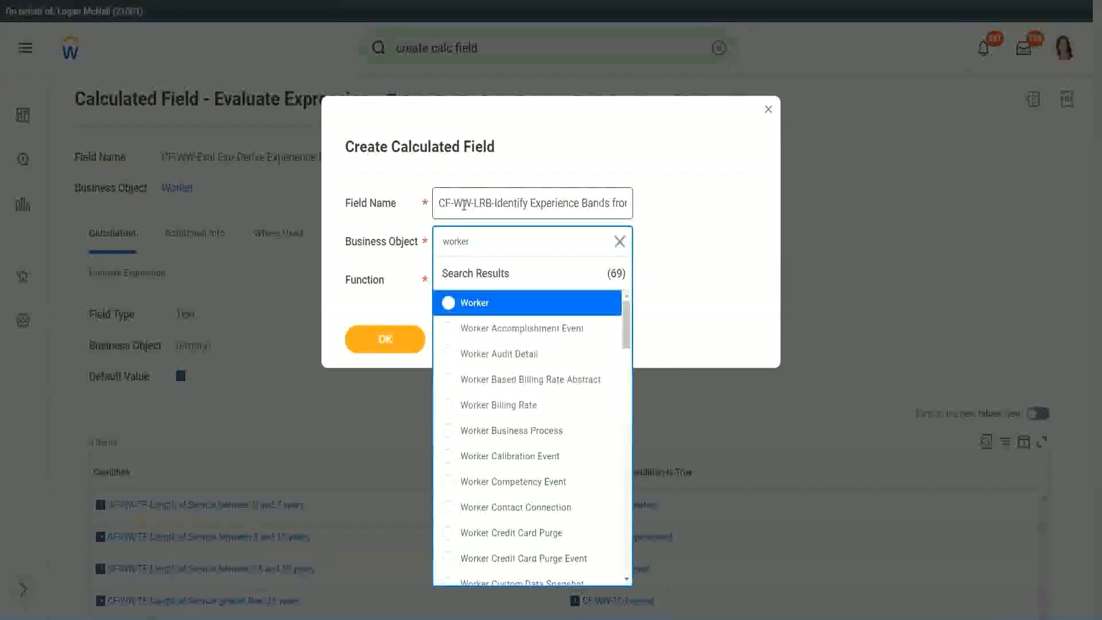
left_click(467, 302)
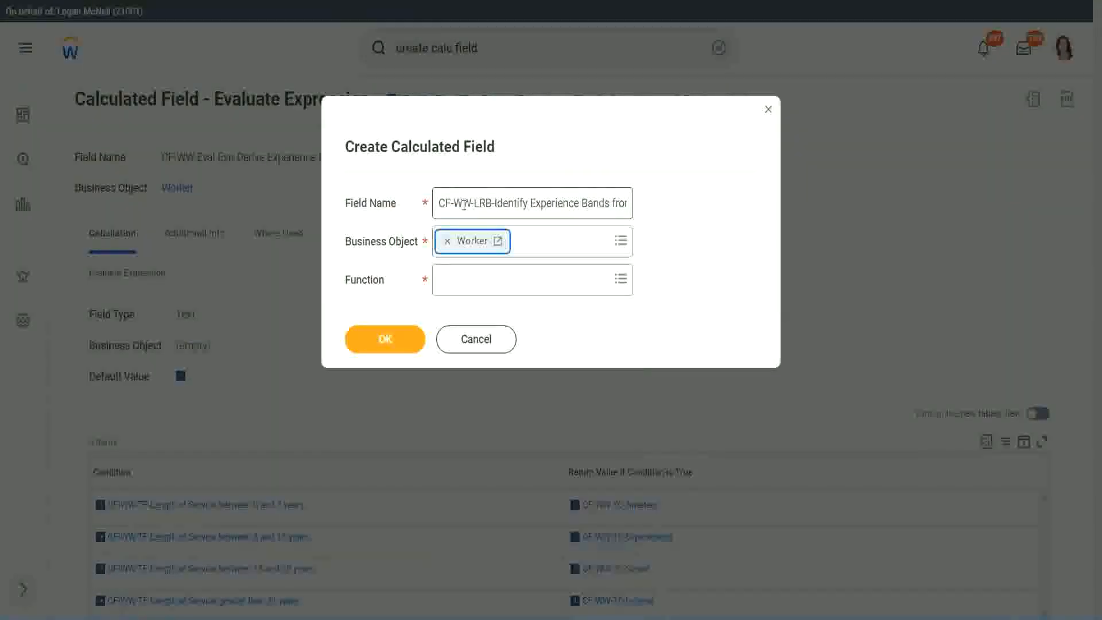
type("lb")
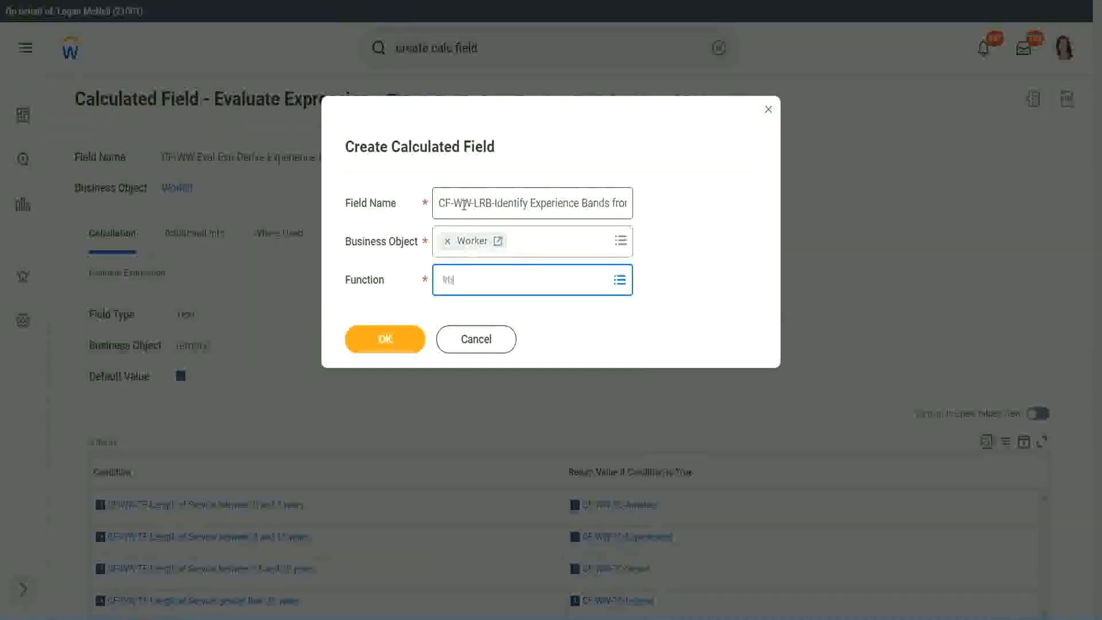
left_click(506, 279)
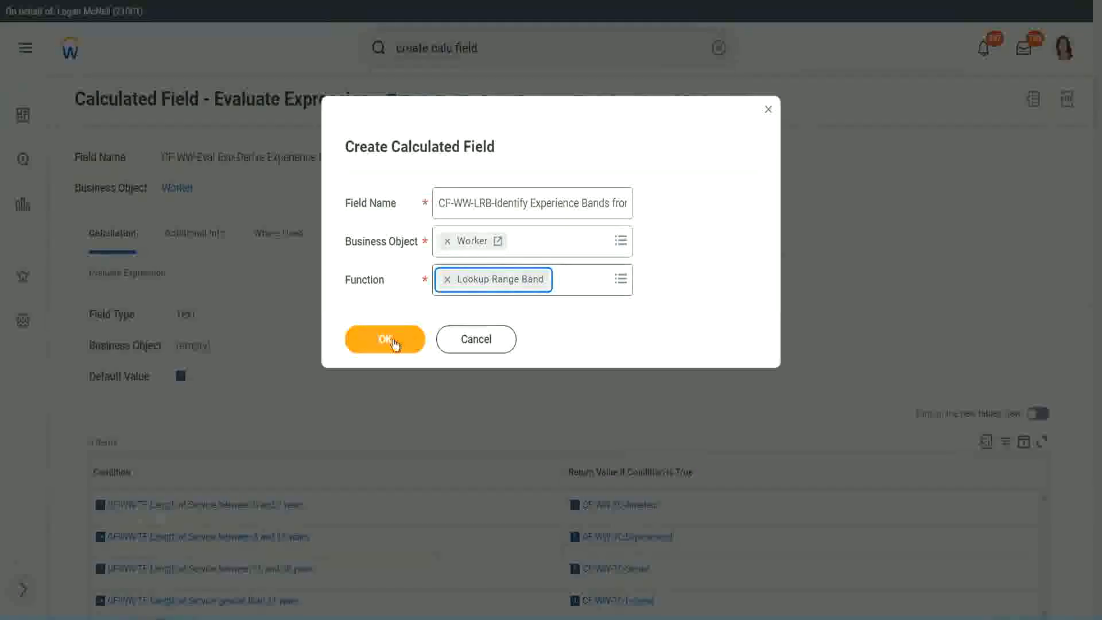
left_click(385, 338)
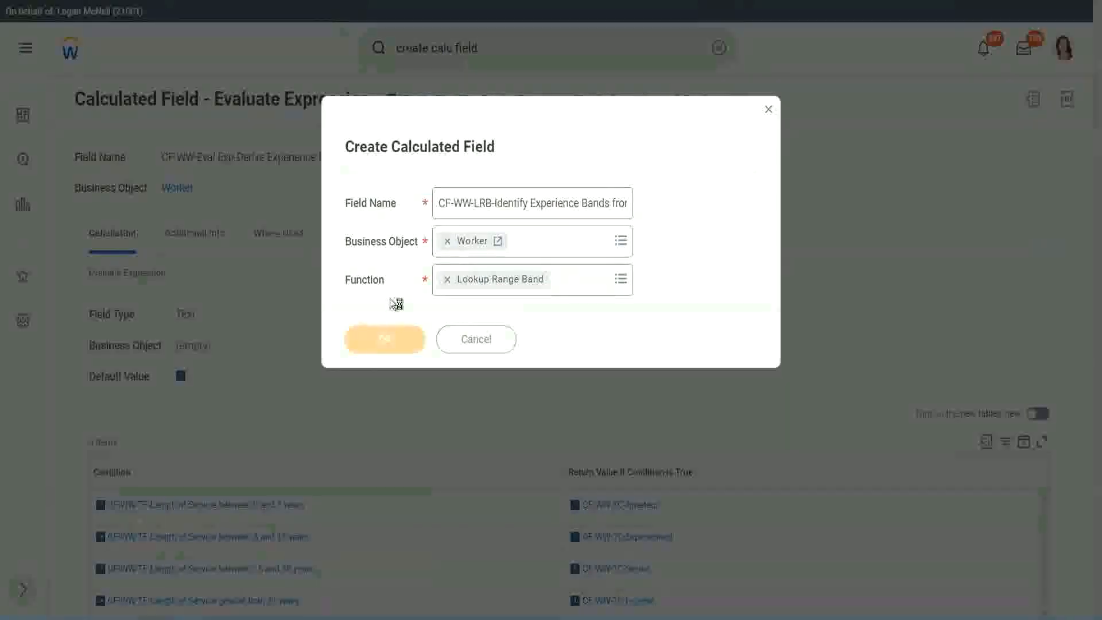
Check the report's Columns tab for the years-of-service field, then return to the band setup
left_click(385, 338)
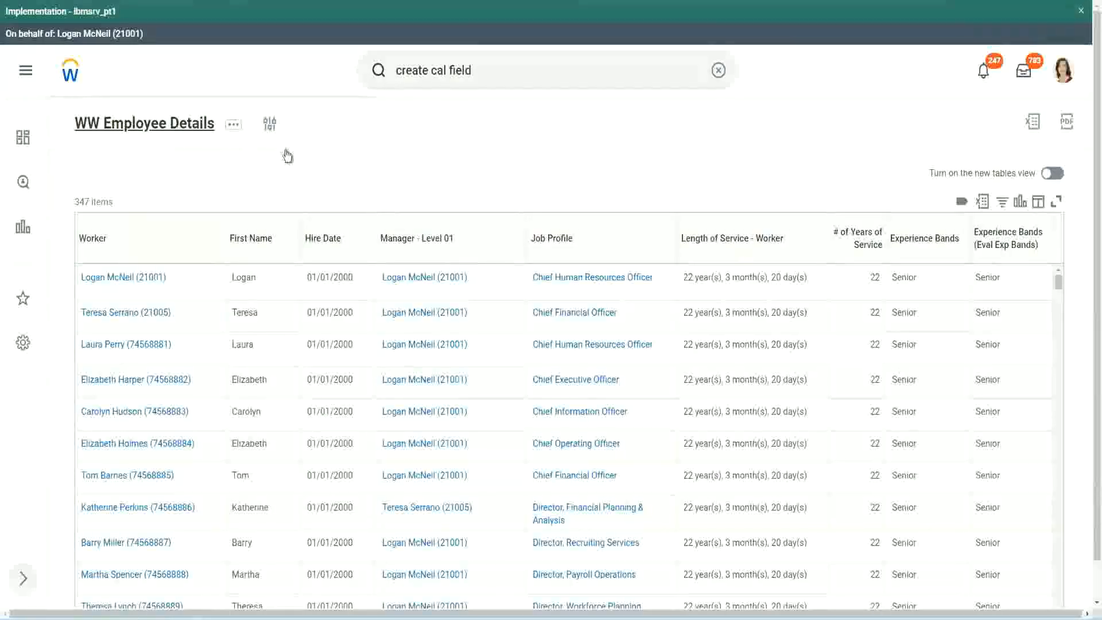
left_click(126, 344)
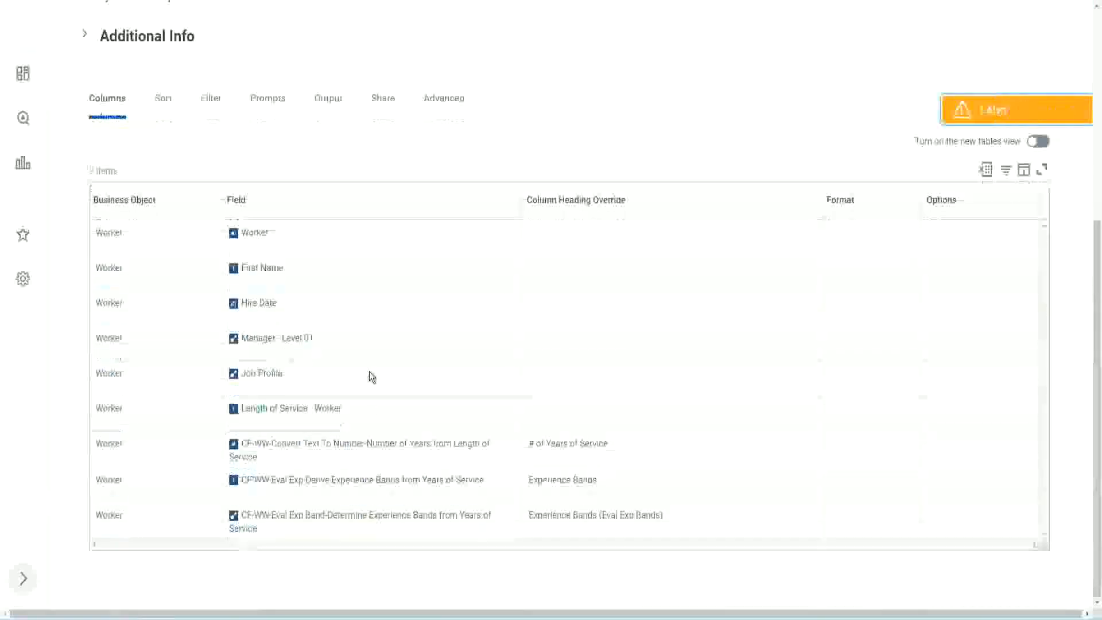
right_click(364, 442)
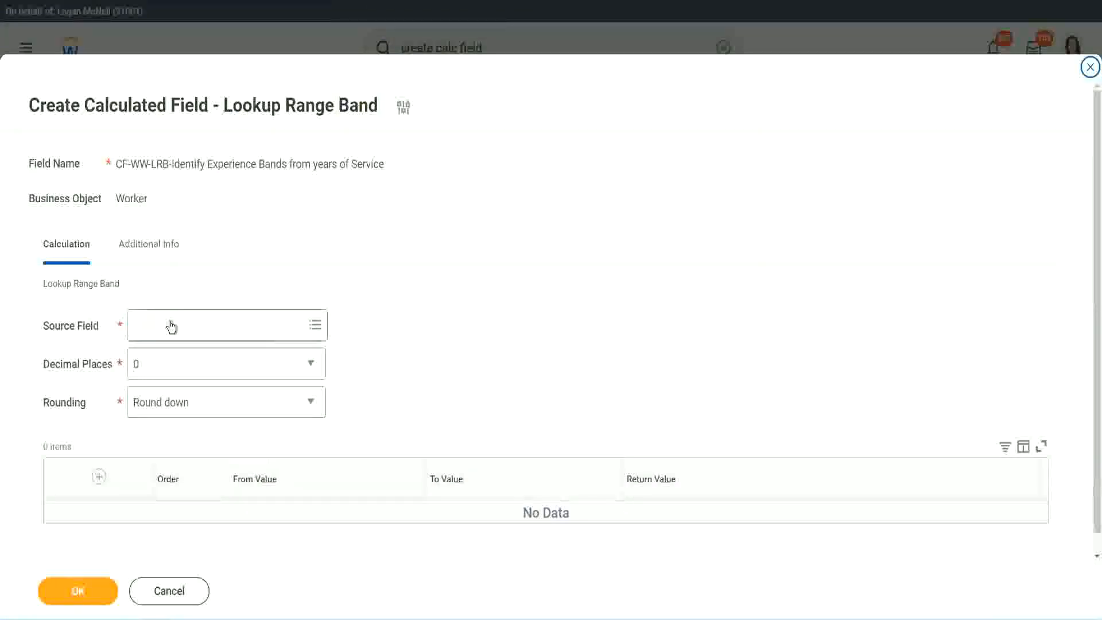
Set Source Field to CF-WW-Convert Text To Number-Number of Years from Length of Service
left_click(210, 325)
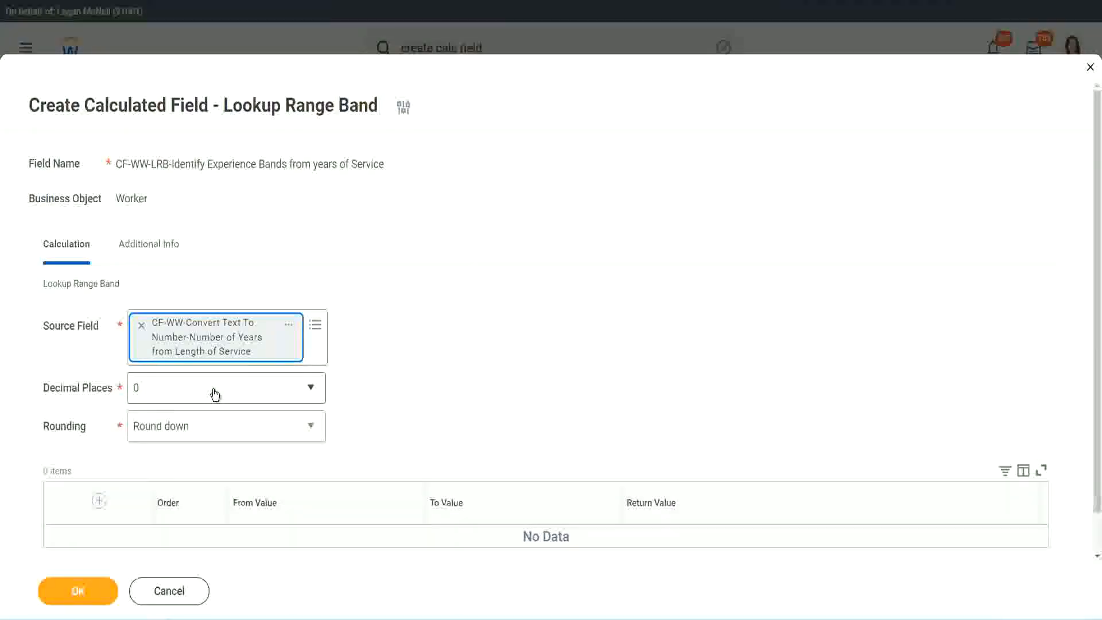
left_click(225, 387)
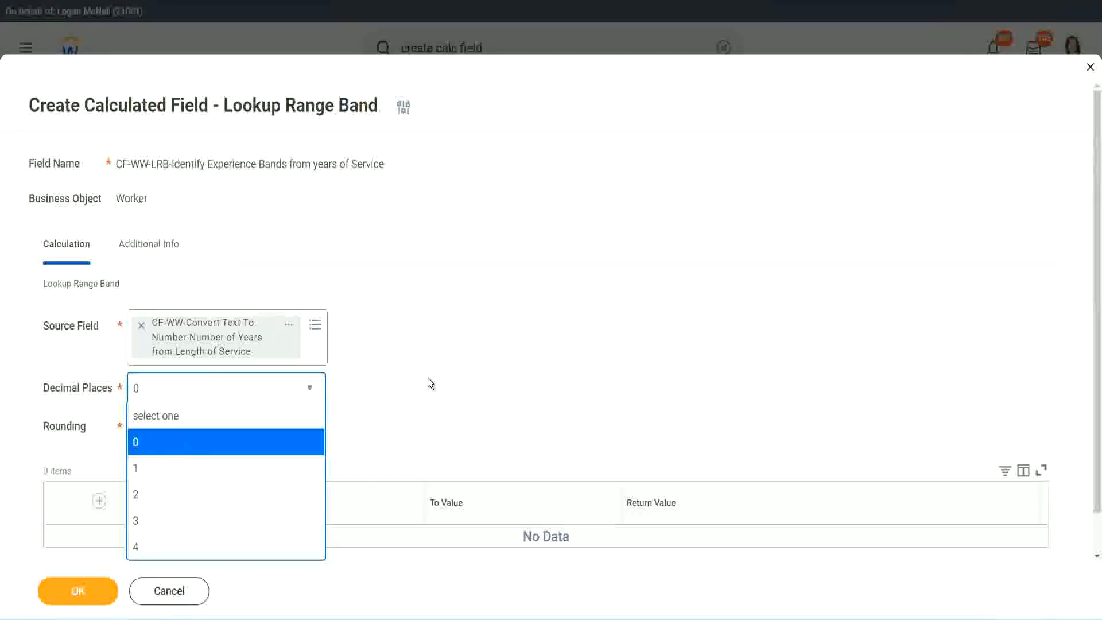
Keep Decimal Places at 0 and change Rounding from Round down to Round
left_click(135, 441)
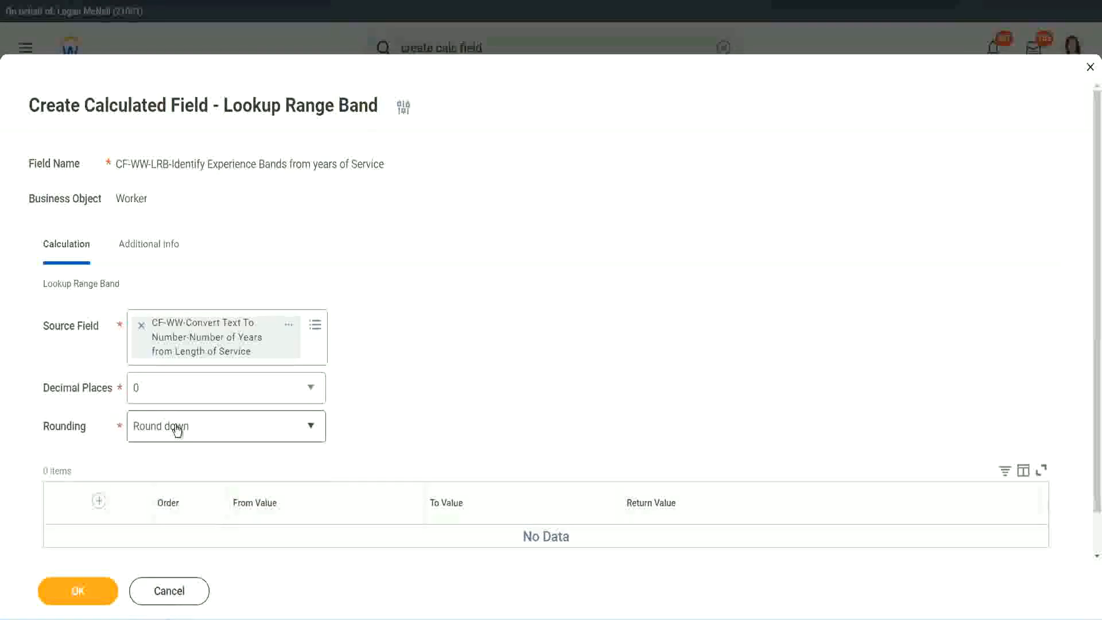
left_click(225, 426)
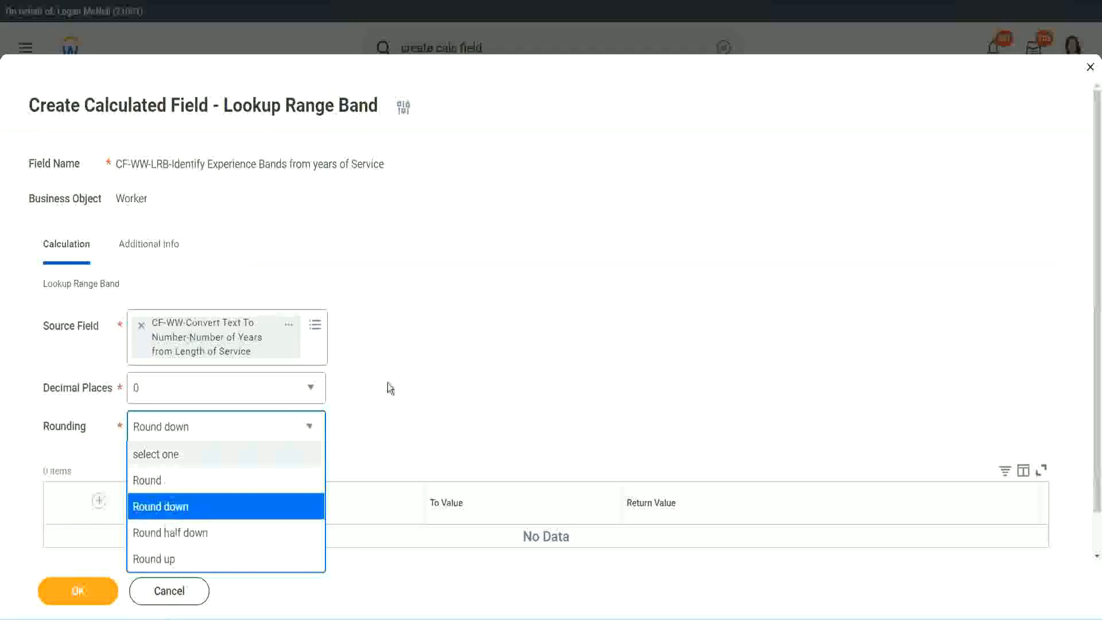
mouse_move(413, 379)
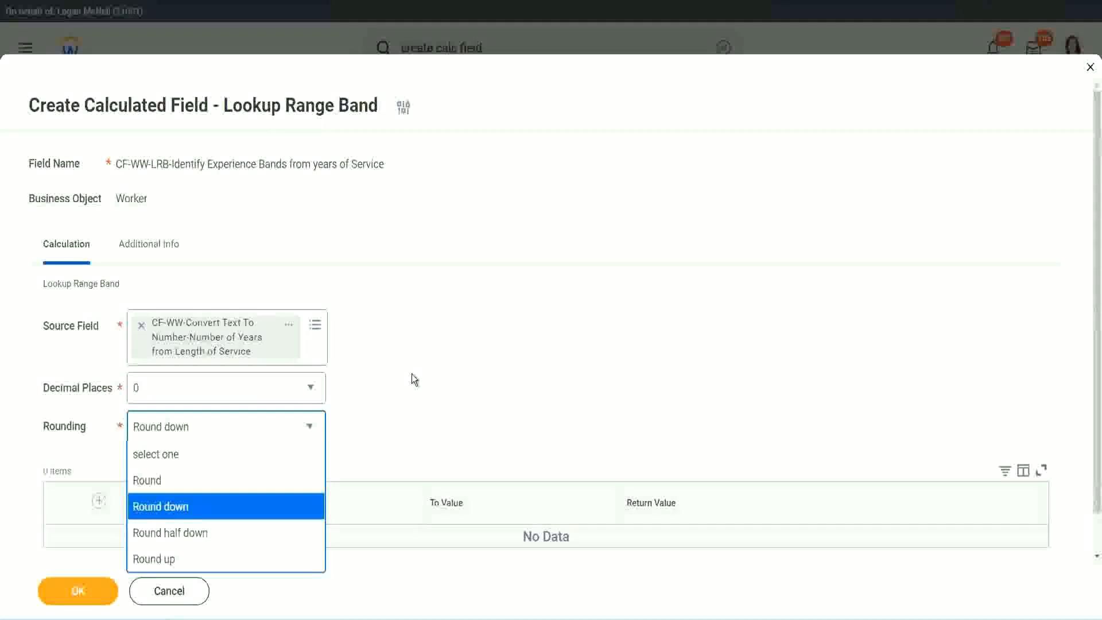
left_click(160, 506)
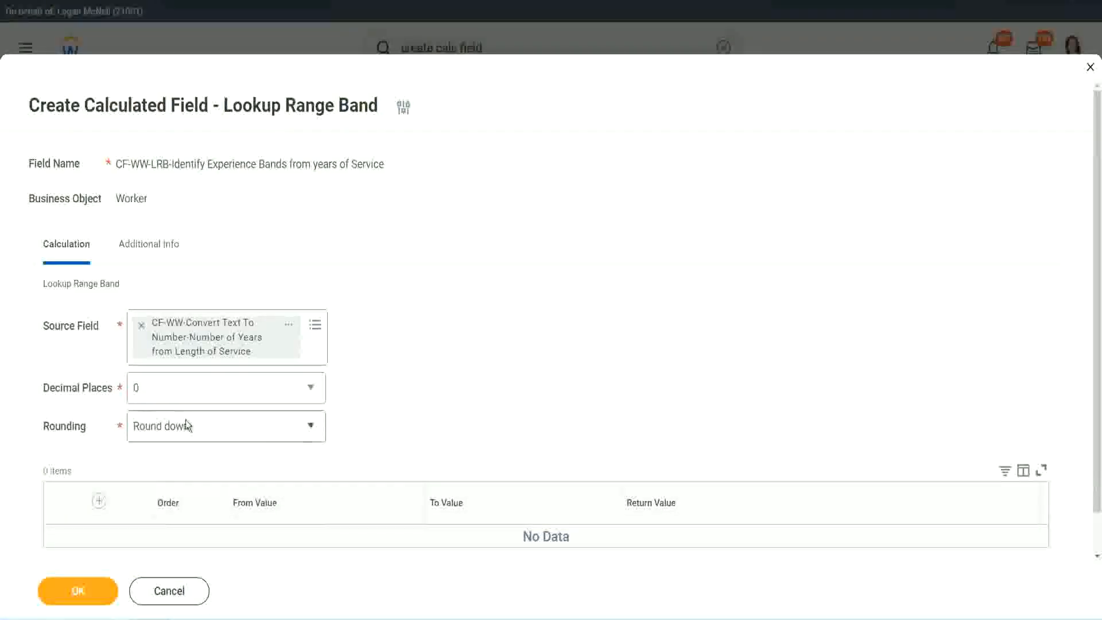
left_click(225, 426)
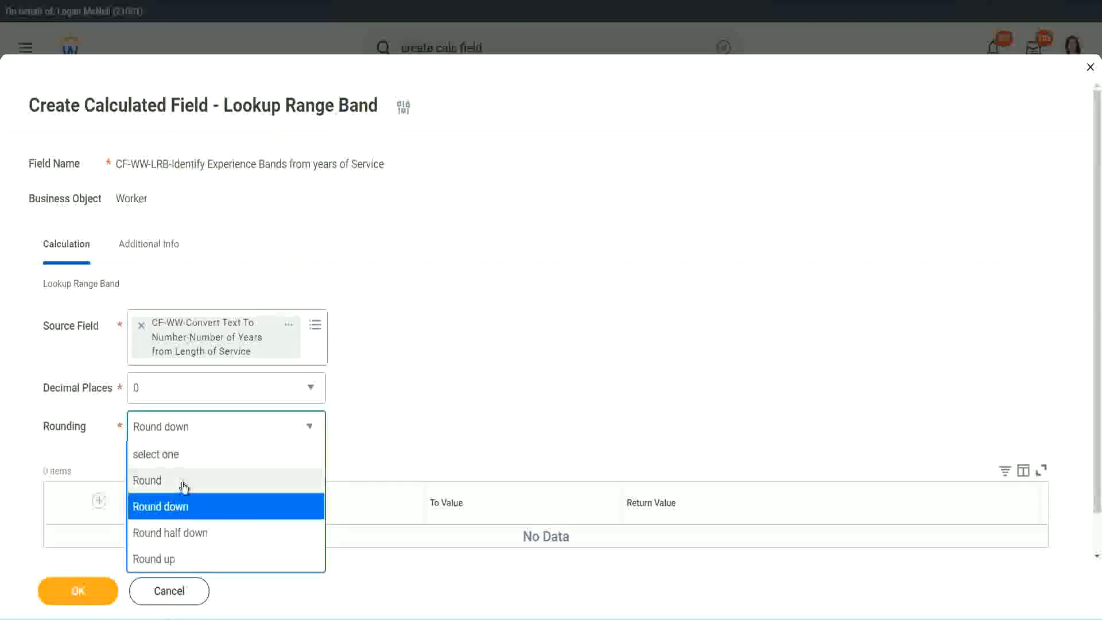
left_click(148, 480)
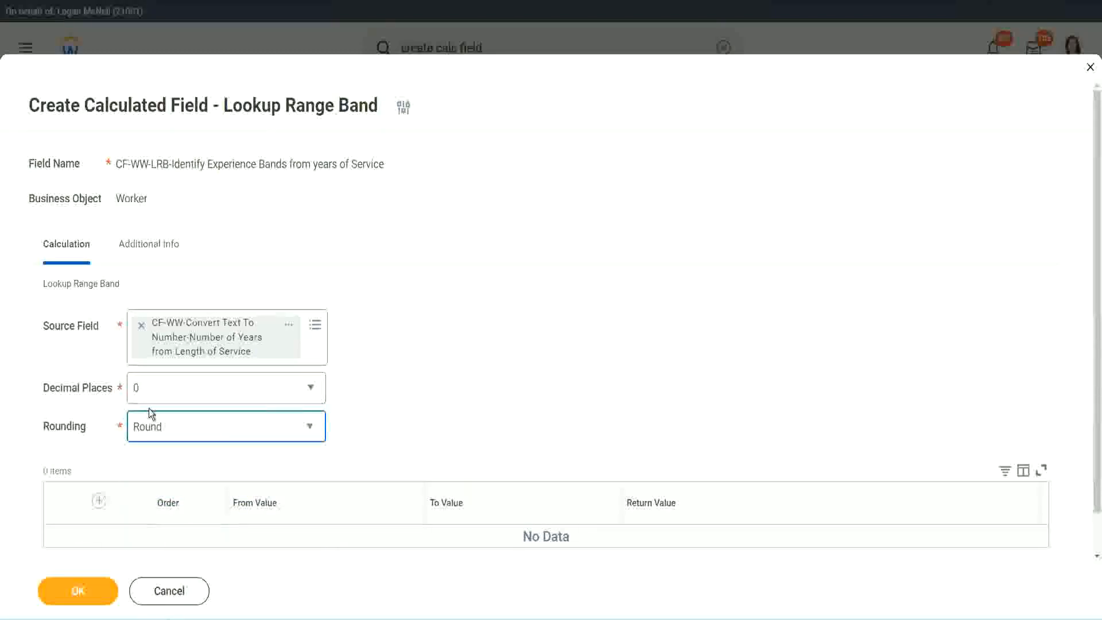
mouse_move(187, 377)
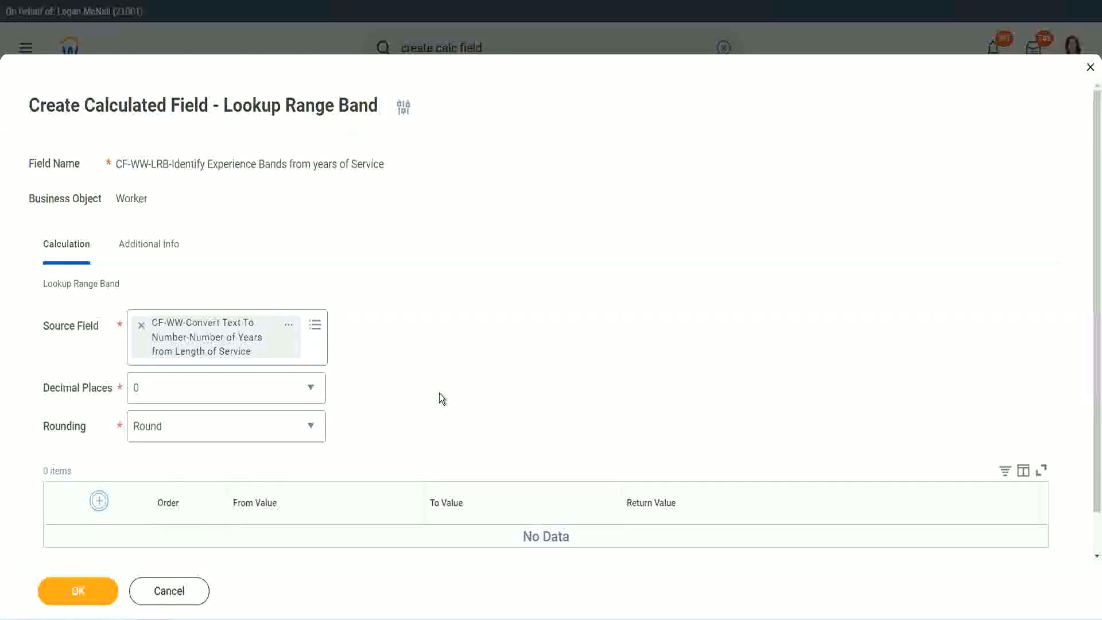
Add a band row from 0 to 7 years returning Amateur
left_click(98, 501)
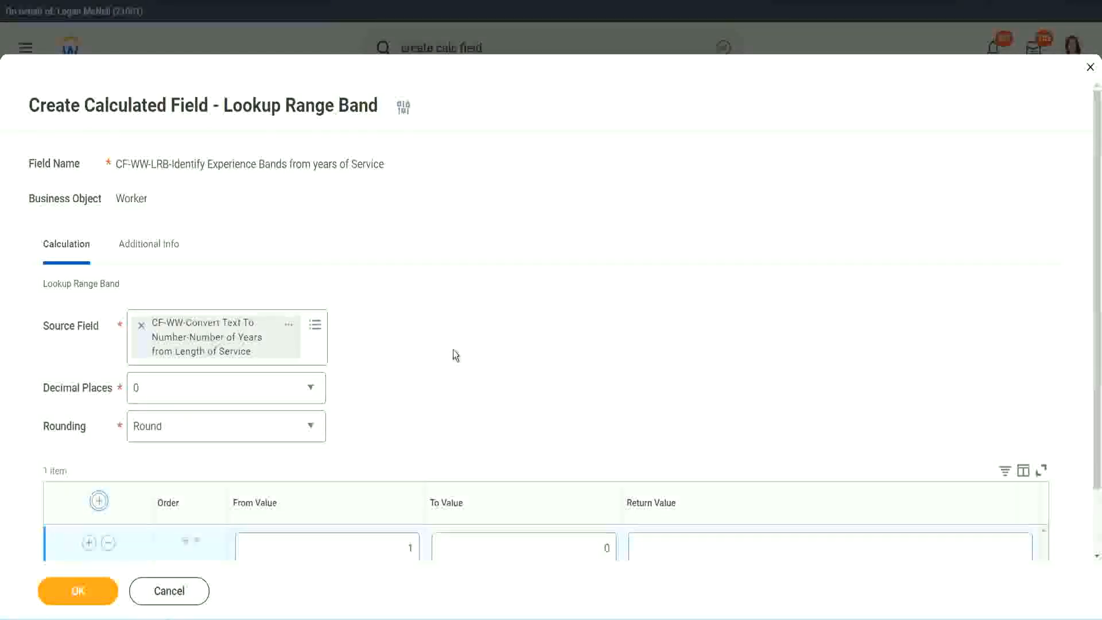
scroll("down", 3)
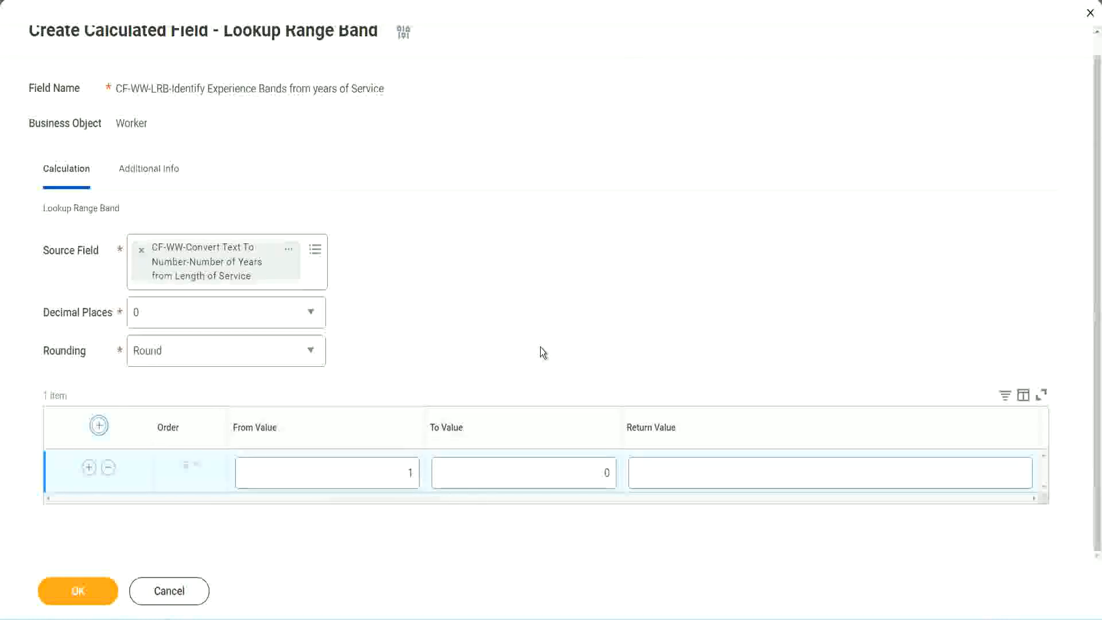
left_click(326, 472)
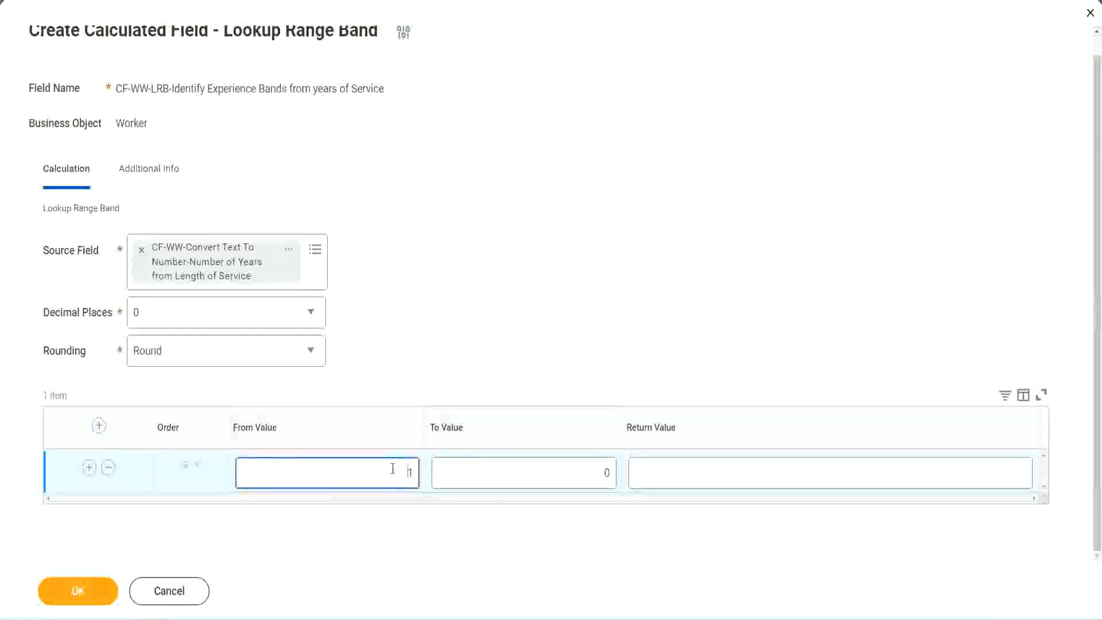
left_click(523, 472)
type("7")
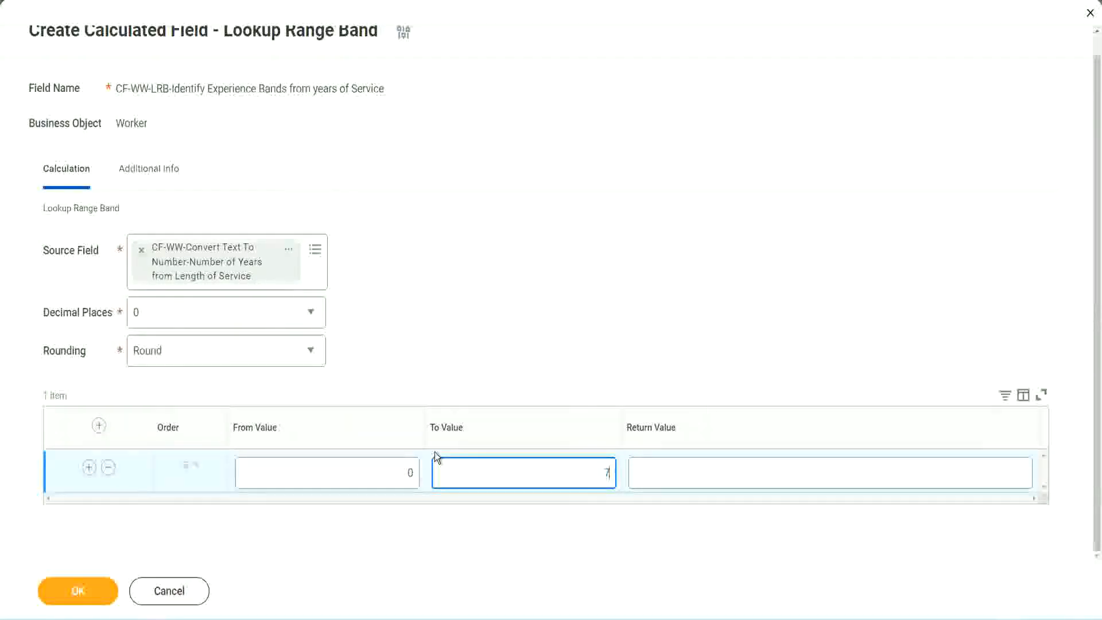
left_click(829, 472)
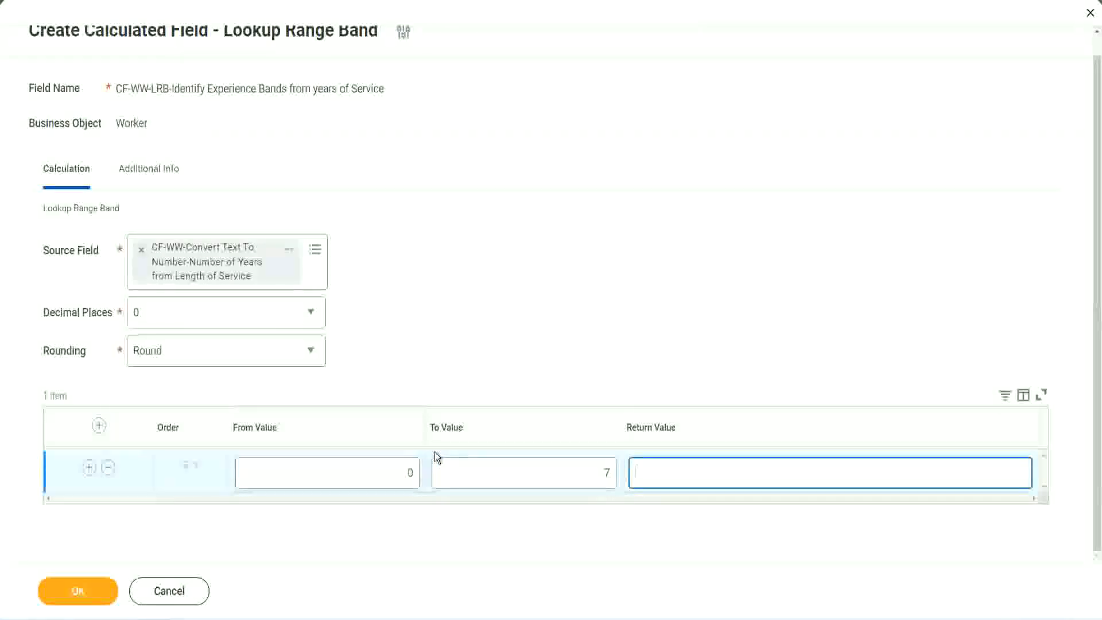
type("Amateur")
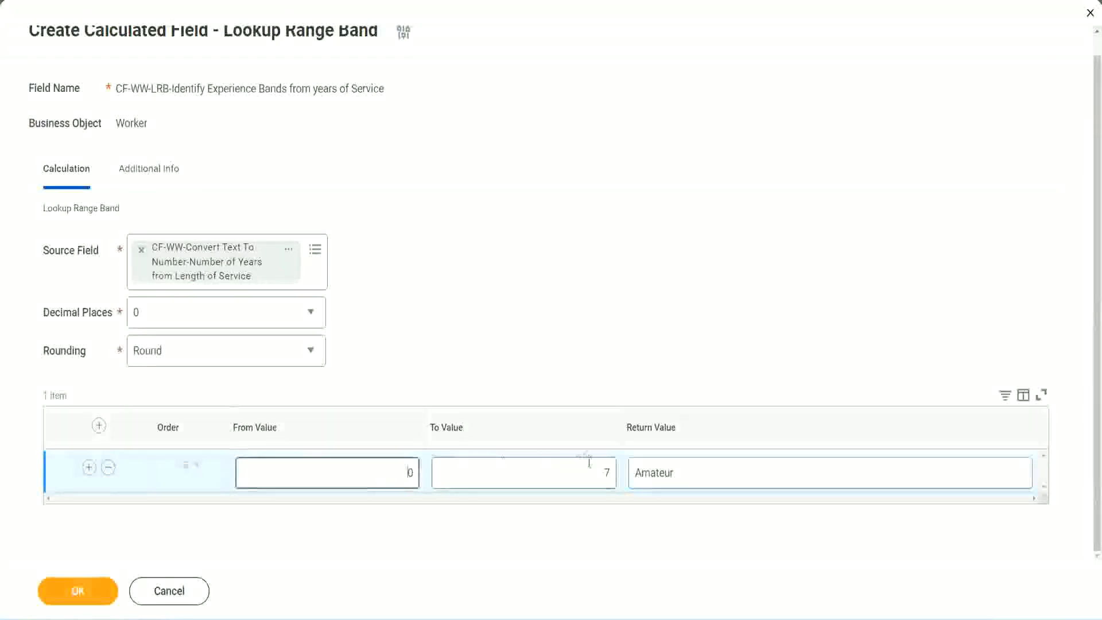
left_click(522, 472)
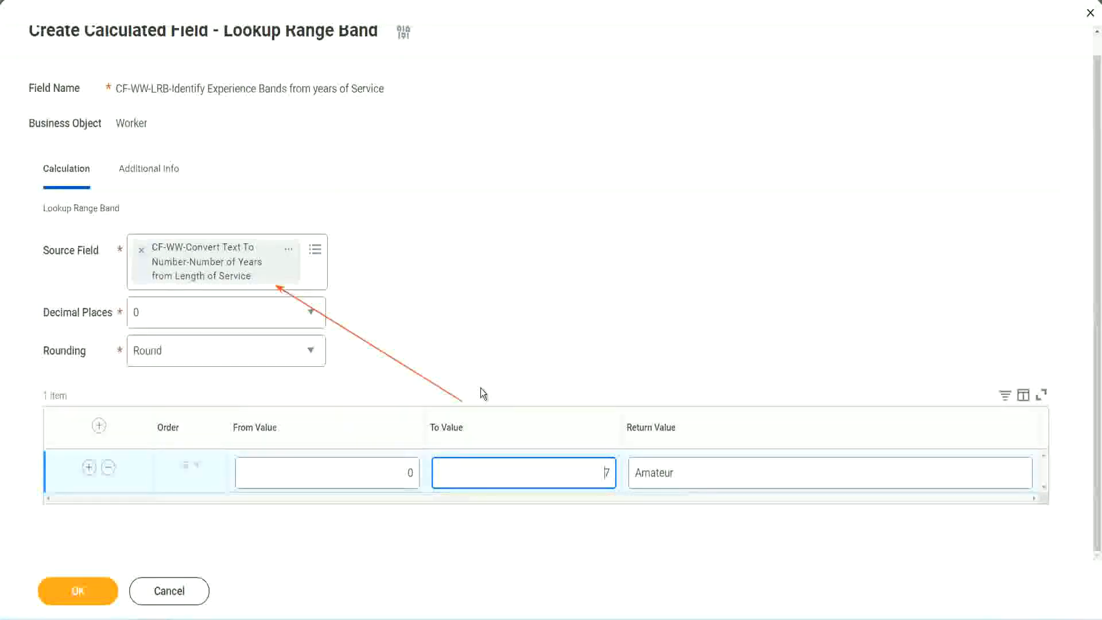
mouse_move(309, 244)
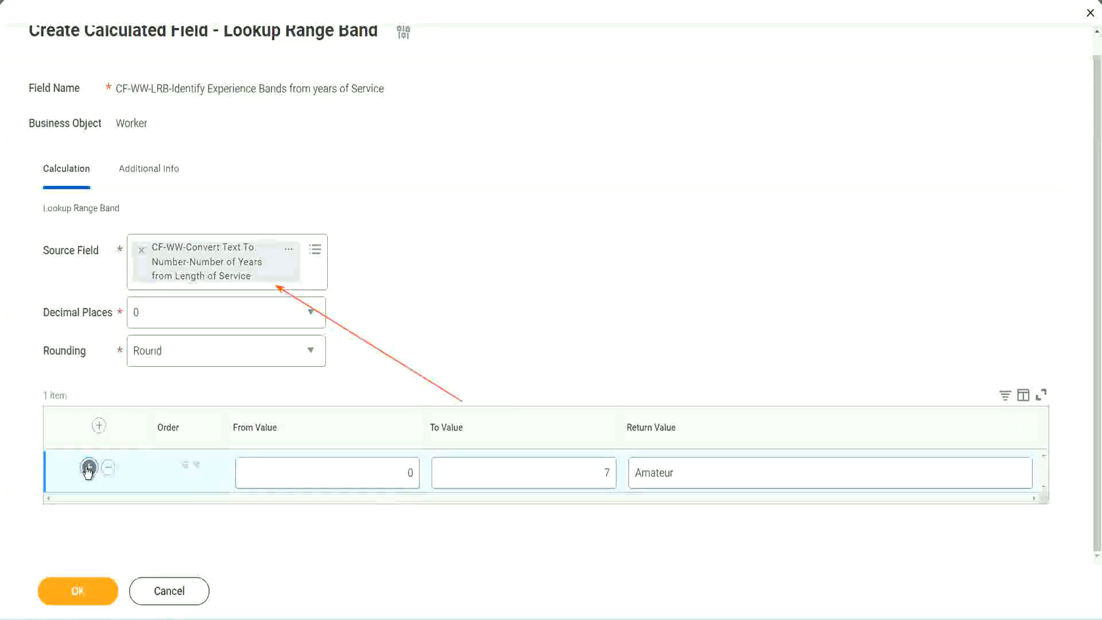
Add a band row from 8 to 15 returning Experienced, then start a row at 16
left_click(88, 467)
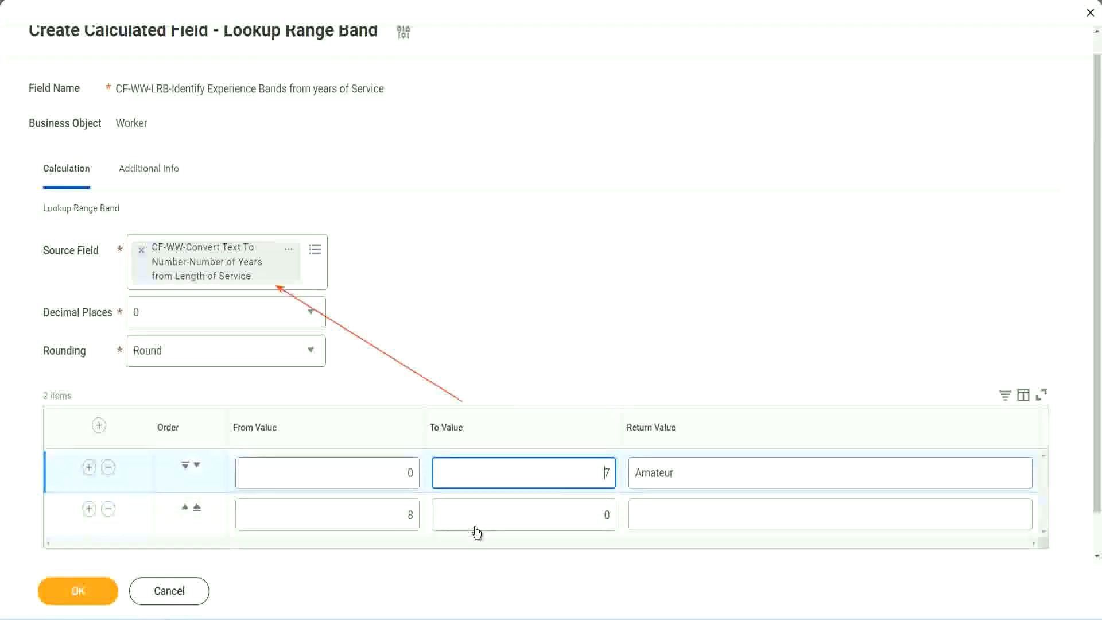
left_click(327, 513)
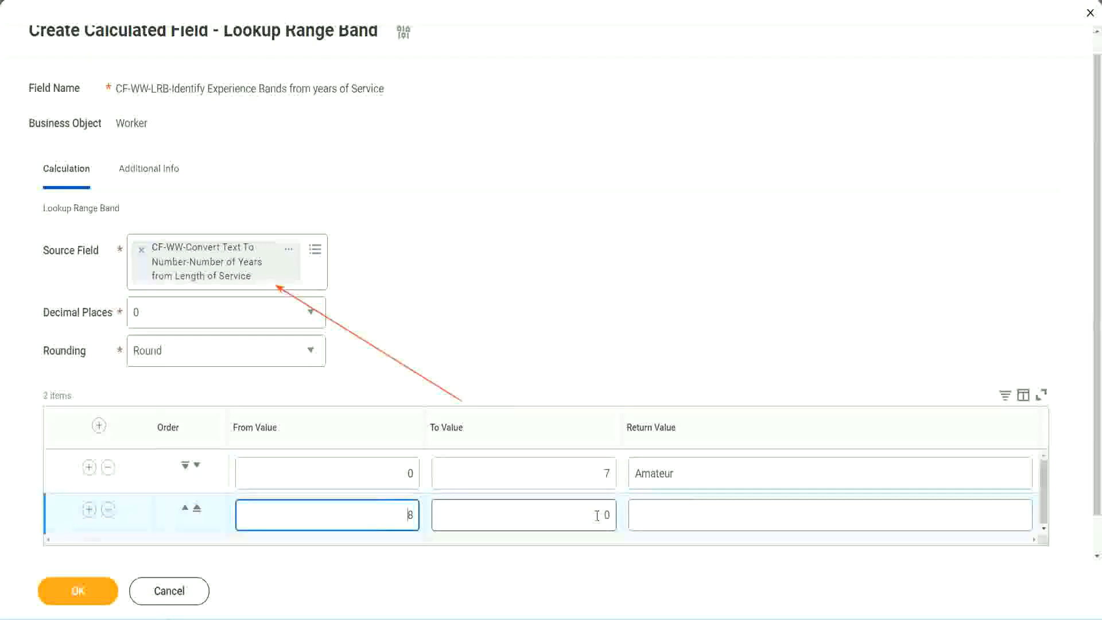
left_click(523, 514)
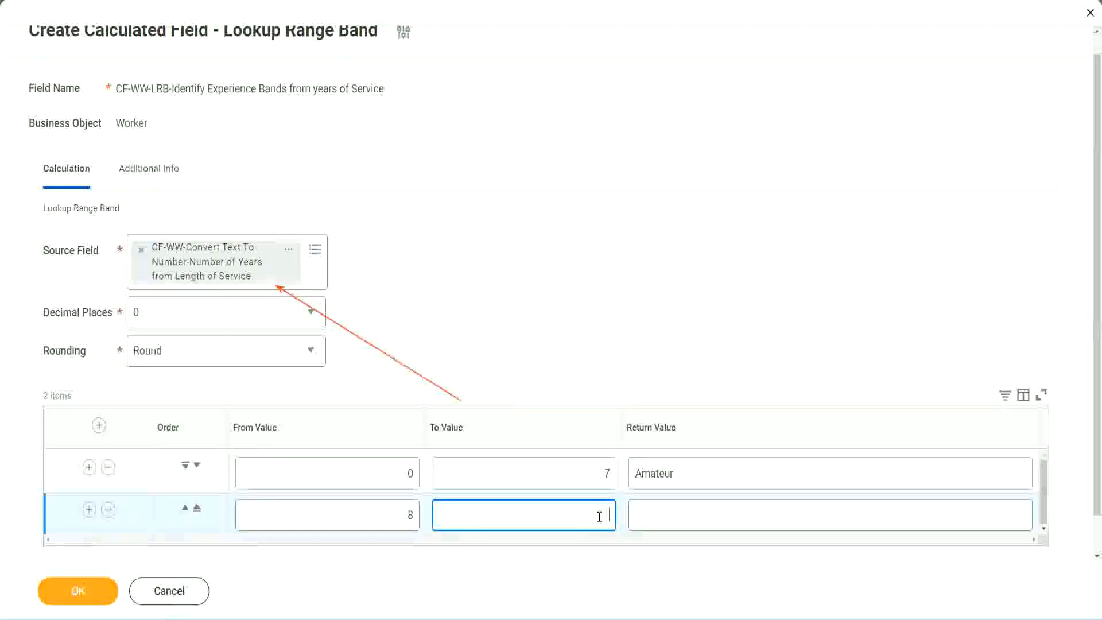
type("15")
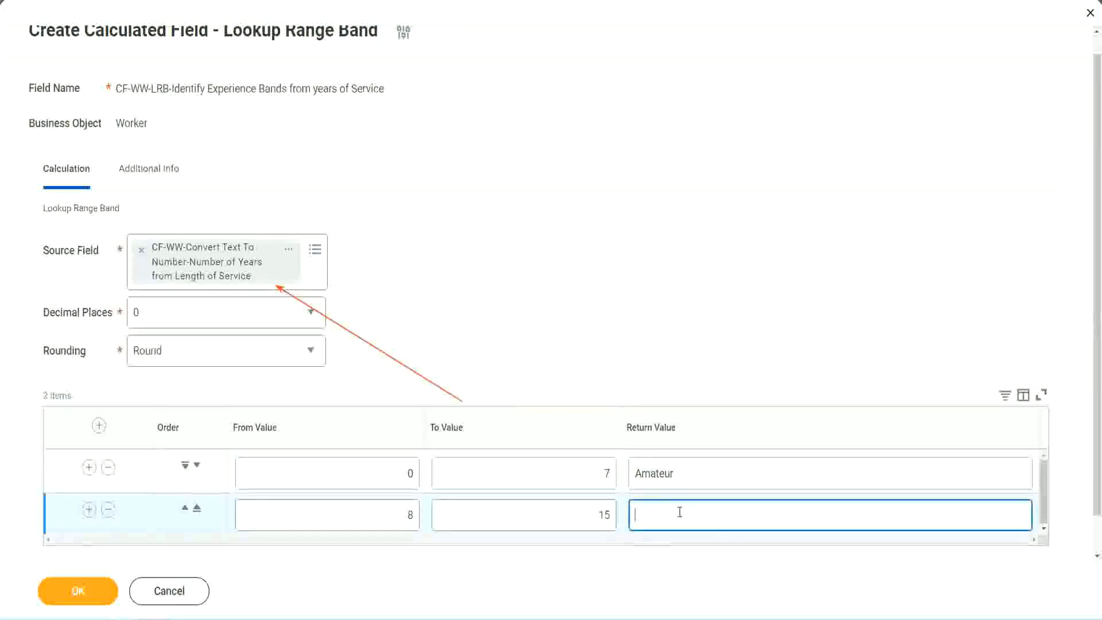
type("Experienced")
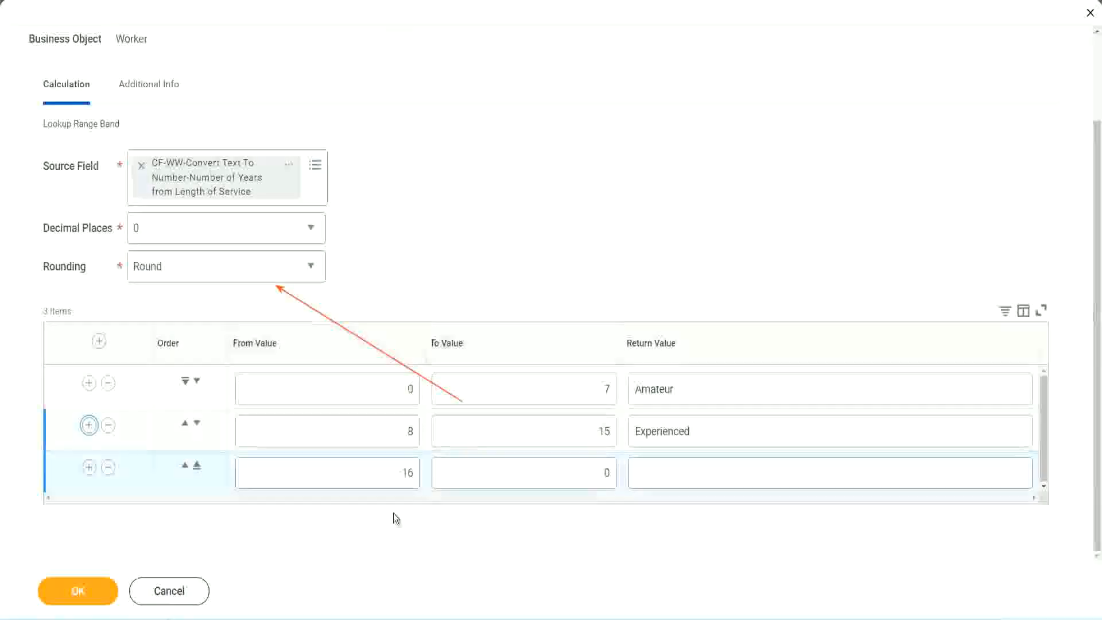
Finish the third band: 16 to 30 returning Senior
left_click(523, 472)
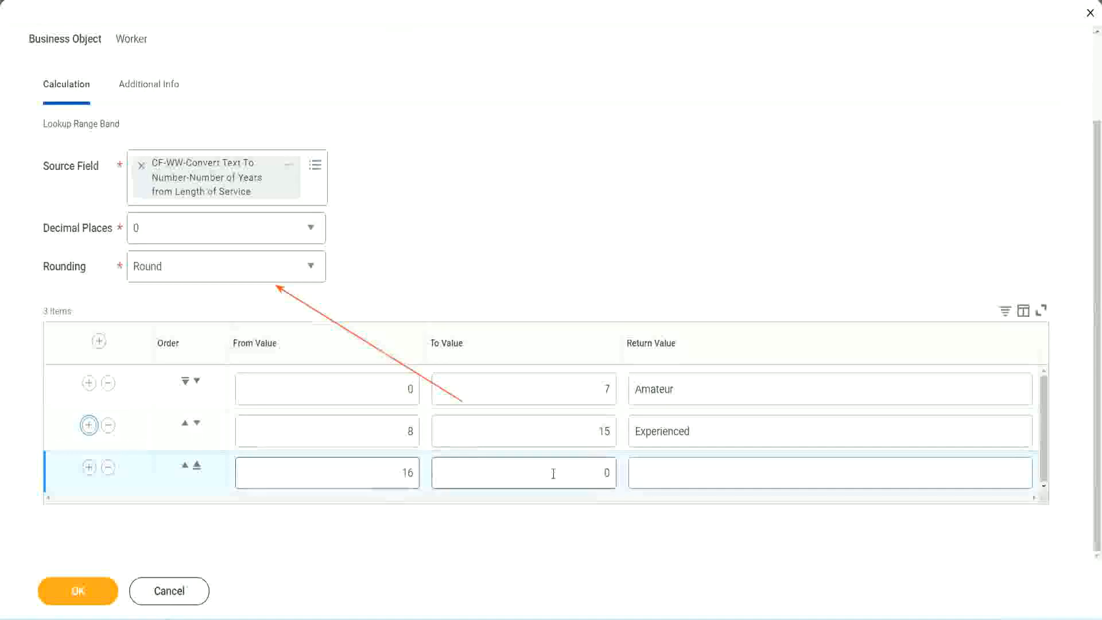
left_click(523, 472)
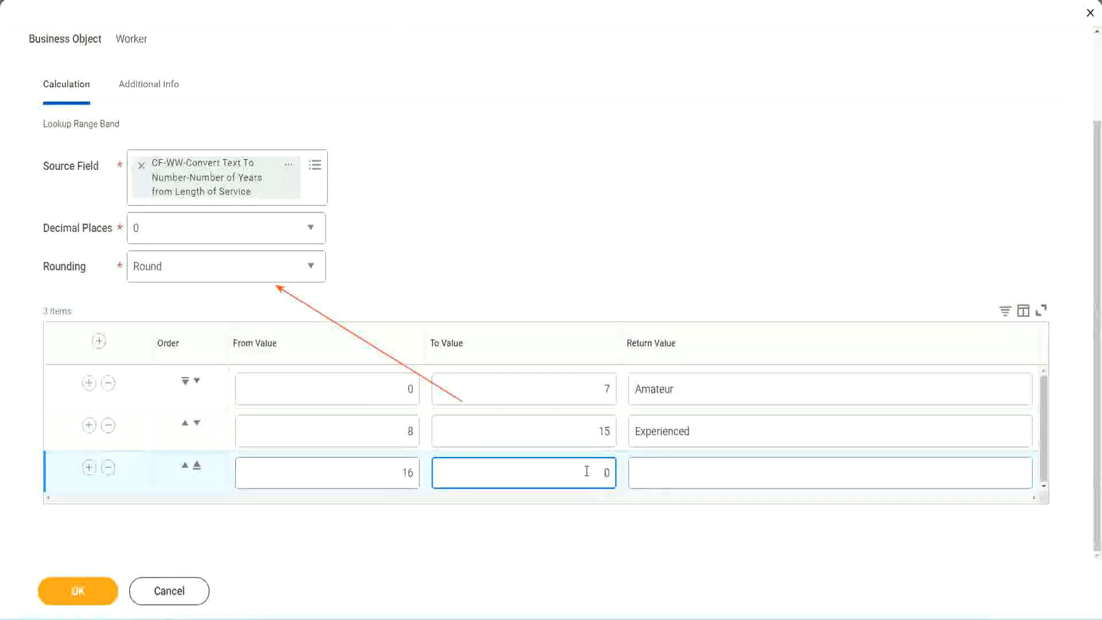
type("30")
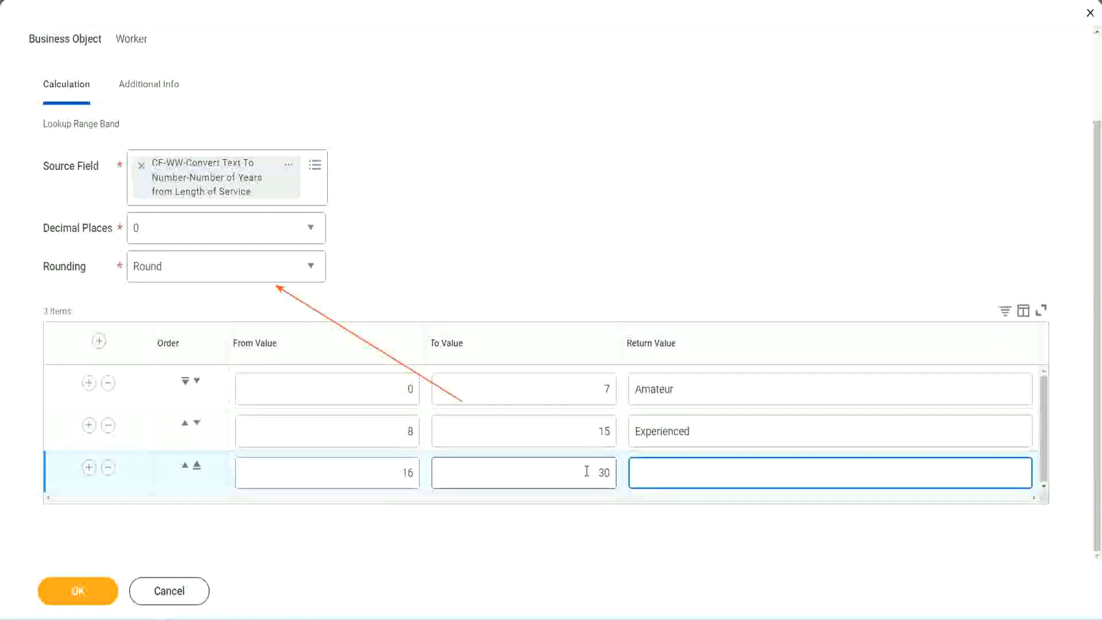
type("Senior")
type("31")
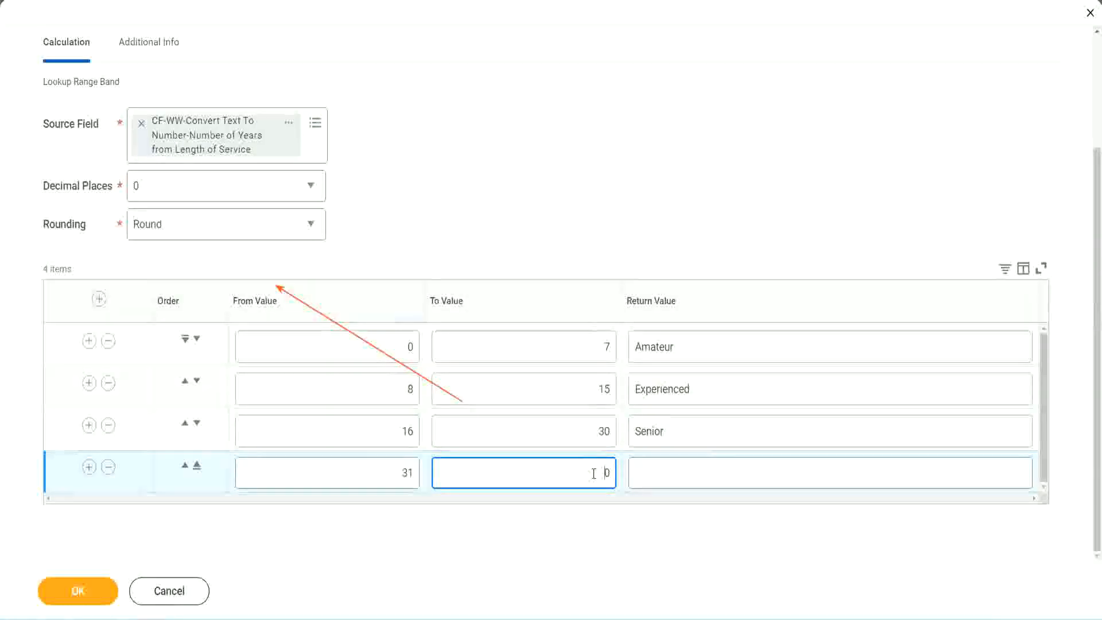
Add the fourth band: 31 to 1000 returning Legend
type("0")
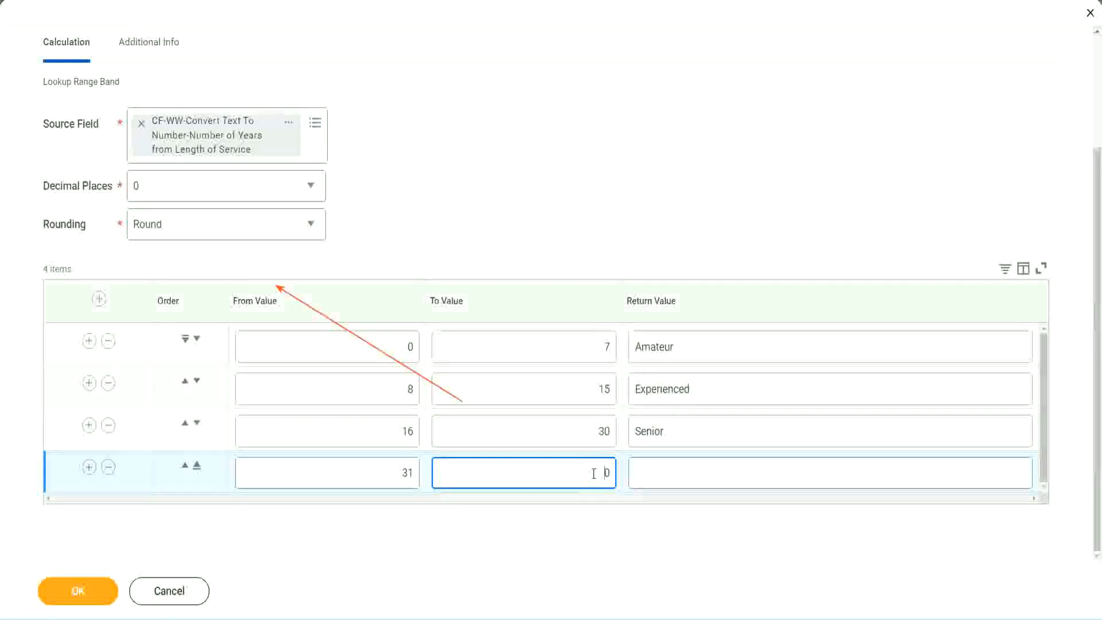
type("1000")
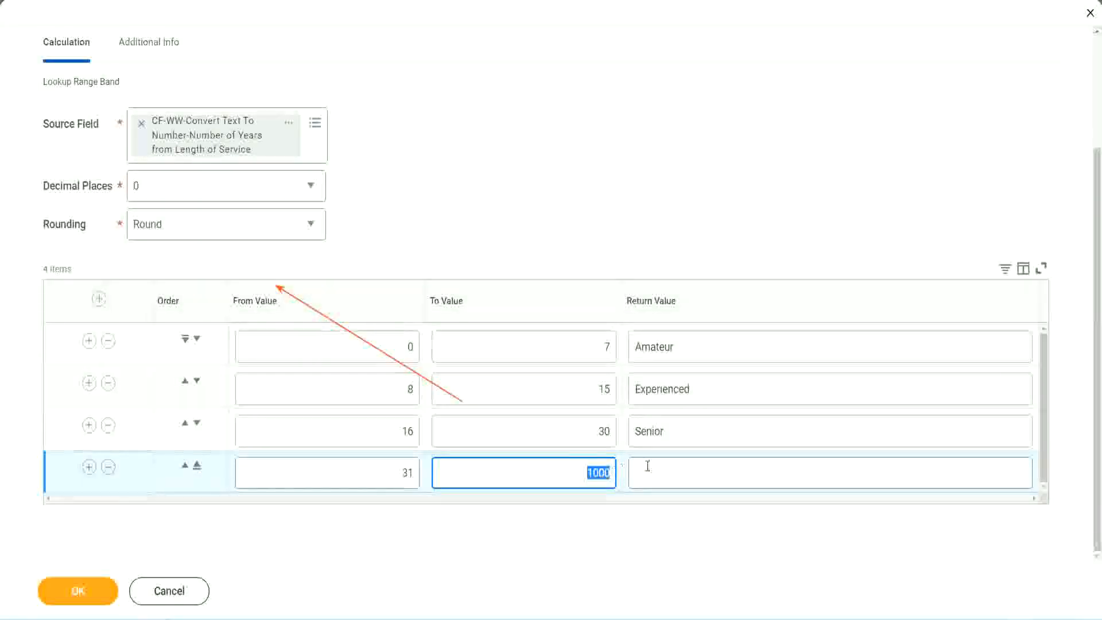
left_click(829, 472)
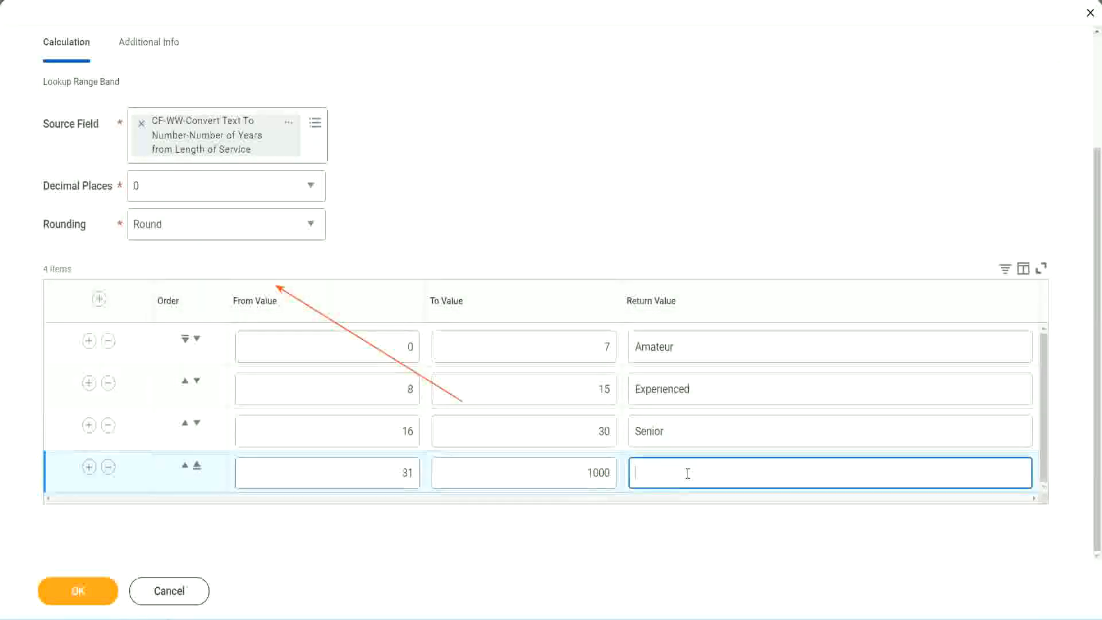
type("Legend")
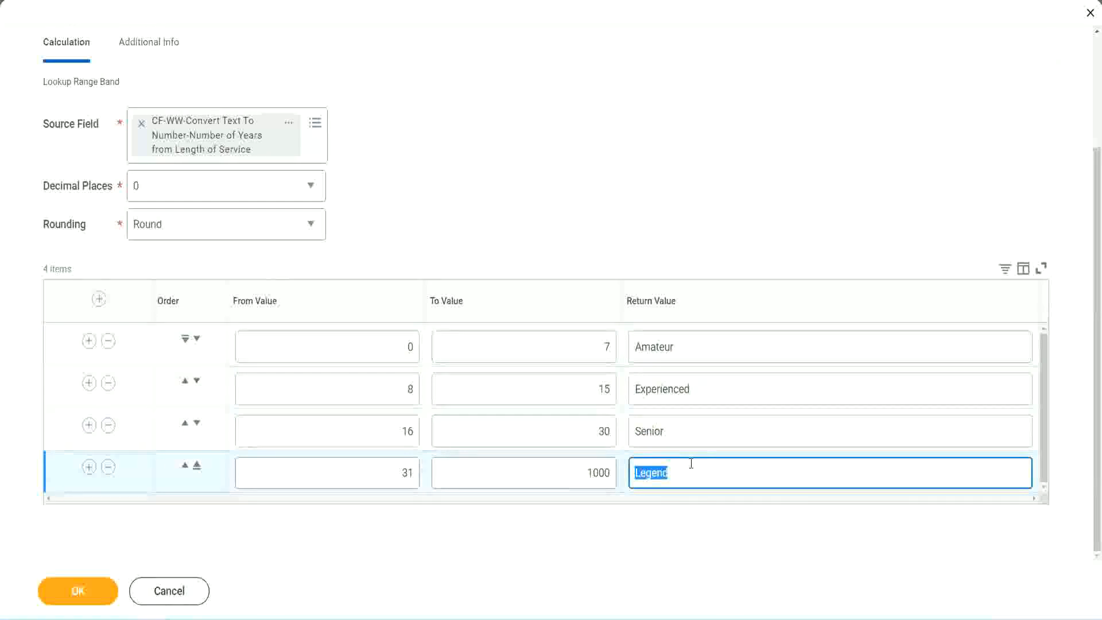
mouse_move(691, 460)
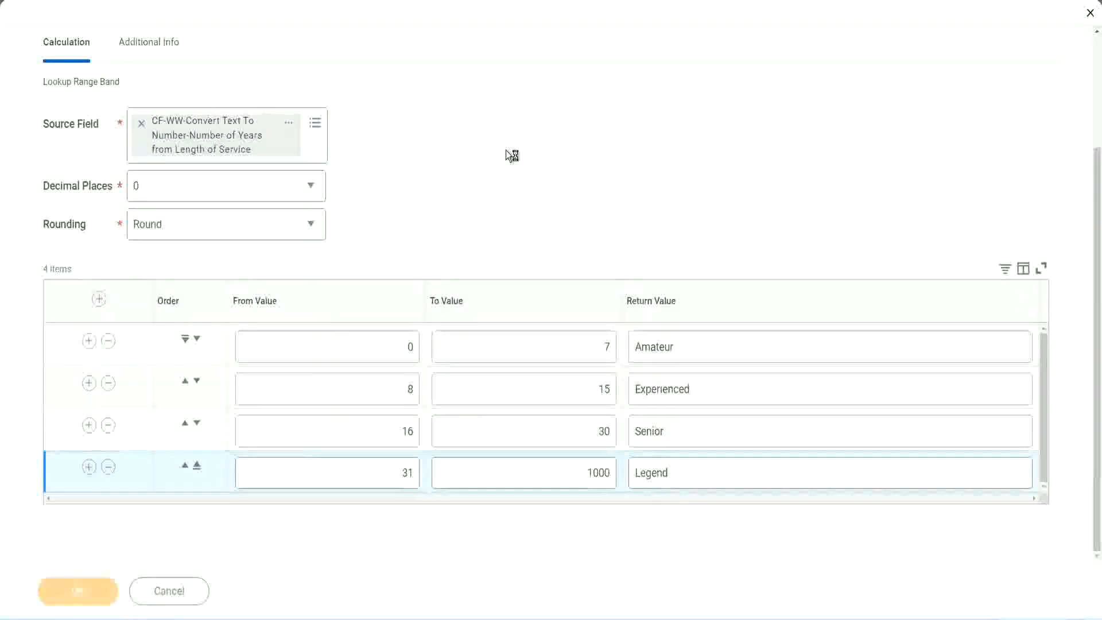
Save the experience bands field and choose an option from its actions menu
left_click(77, 591)
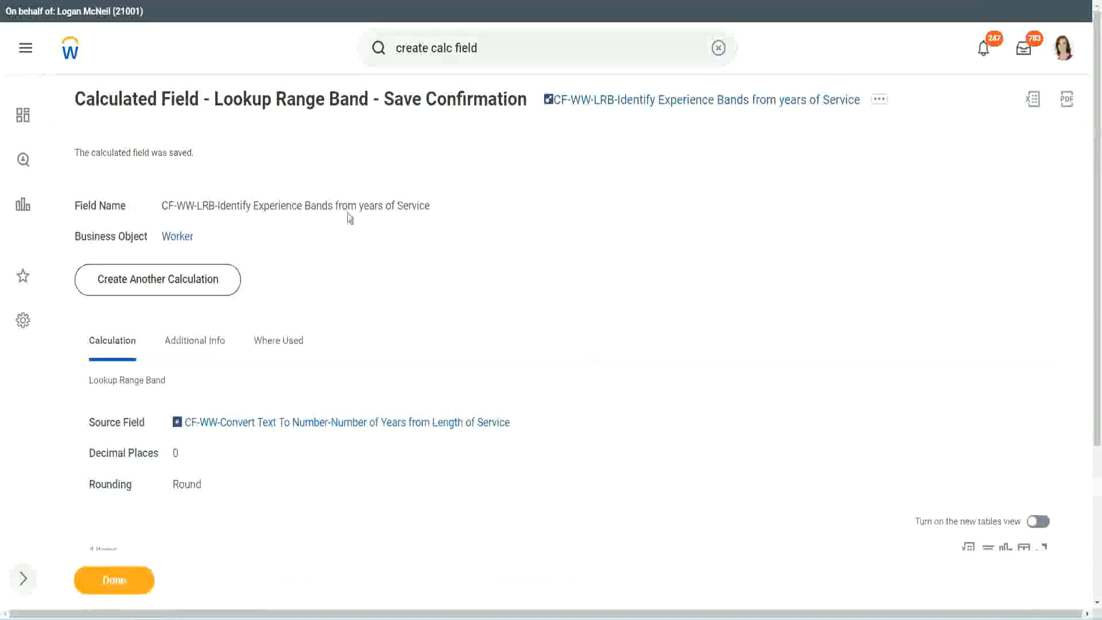
left_click(879, 99)
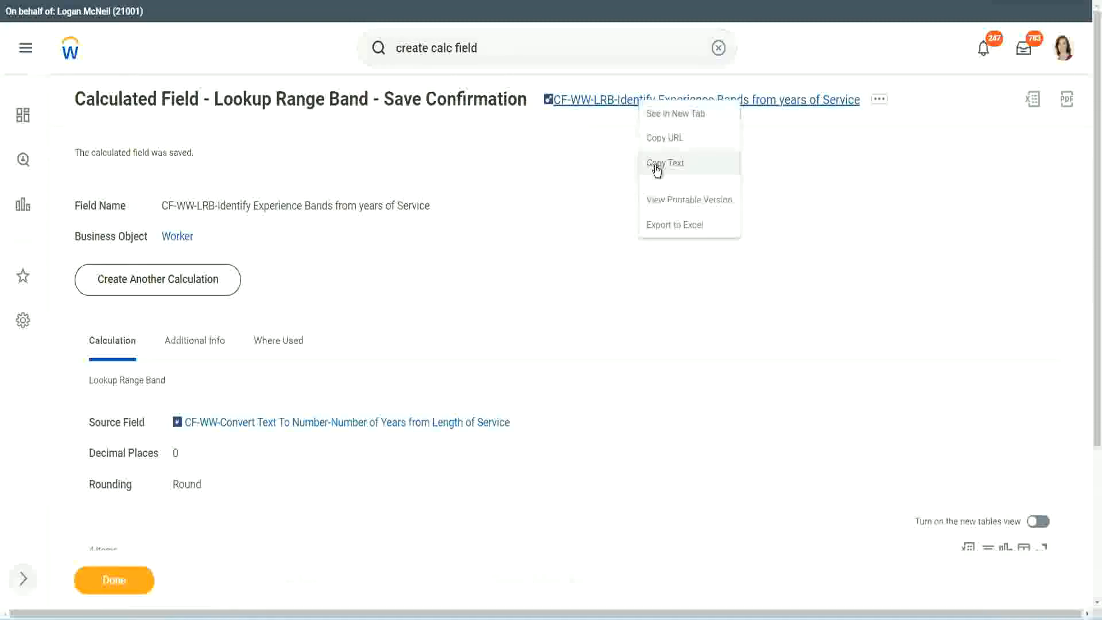
left_click(663, 162)
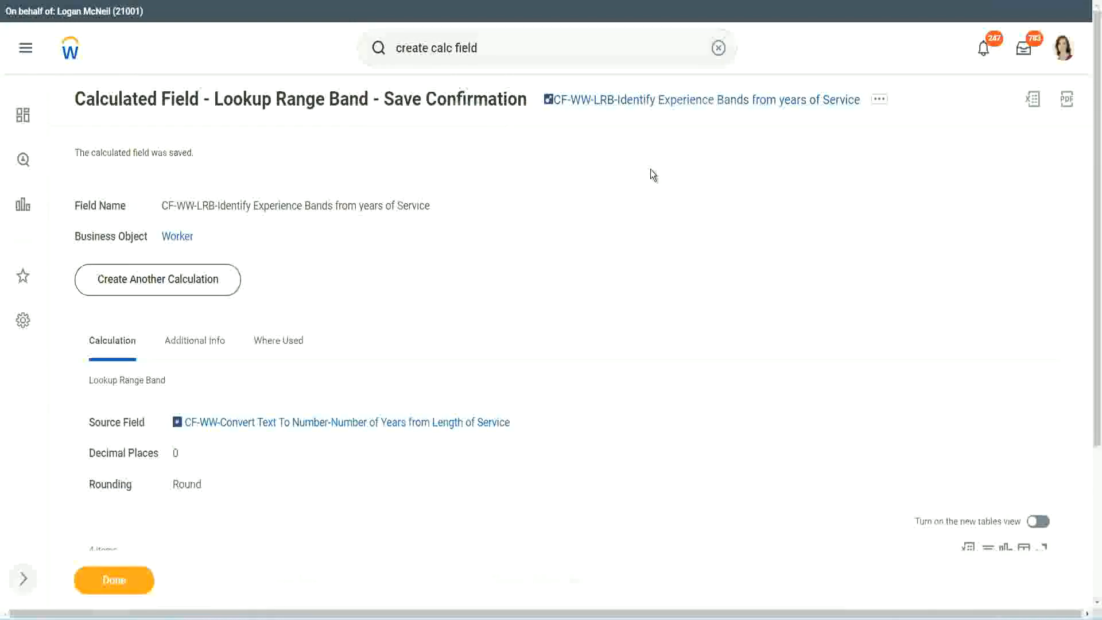
mouse_move(619, 143)
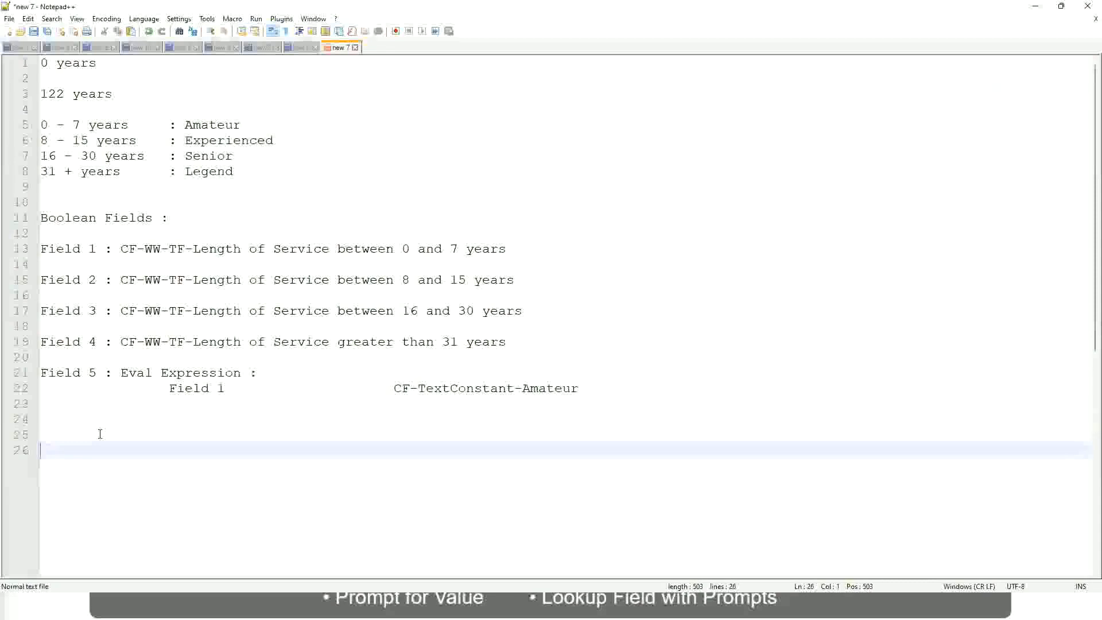
Type the salary range line '10,000 USD' to '1,000,000 USD' on line 26, then start a new line
type("10,")
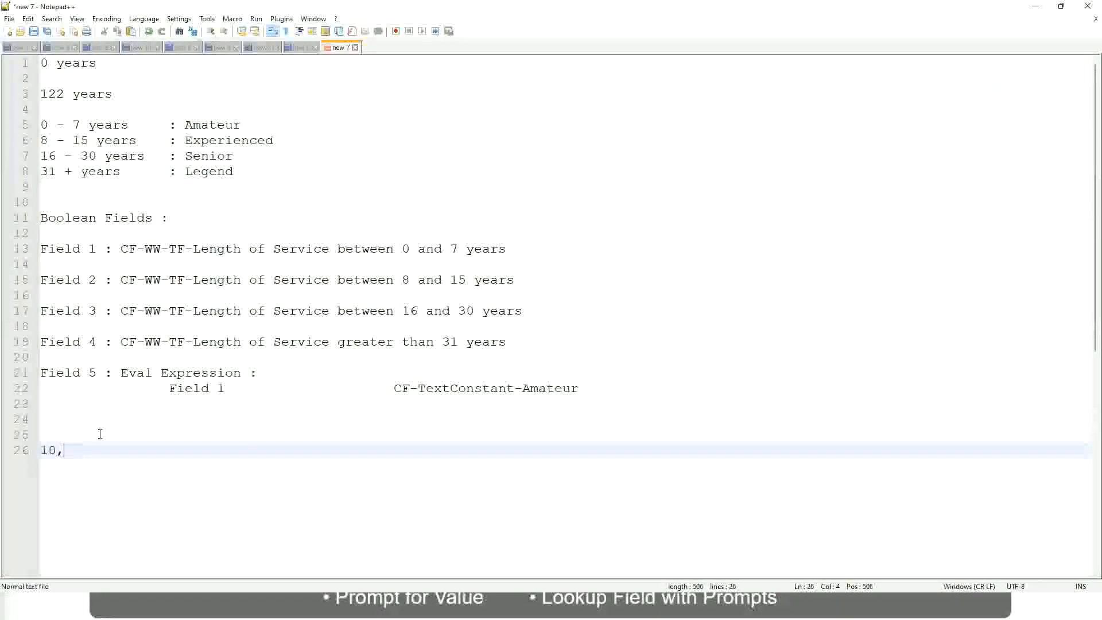
type("00")
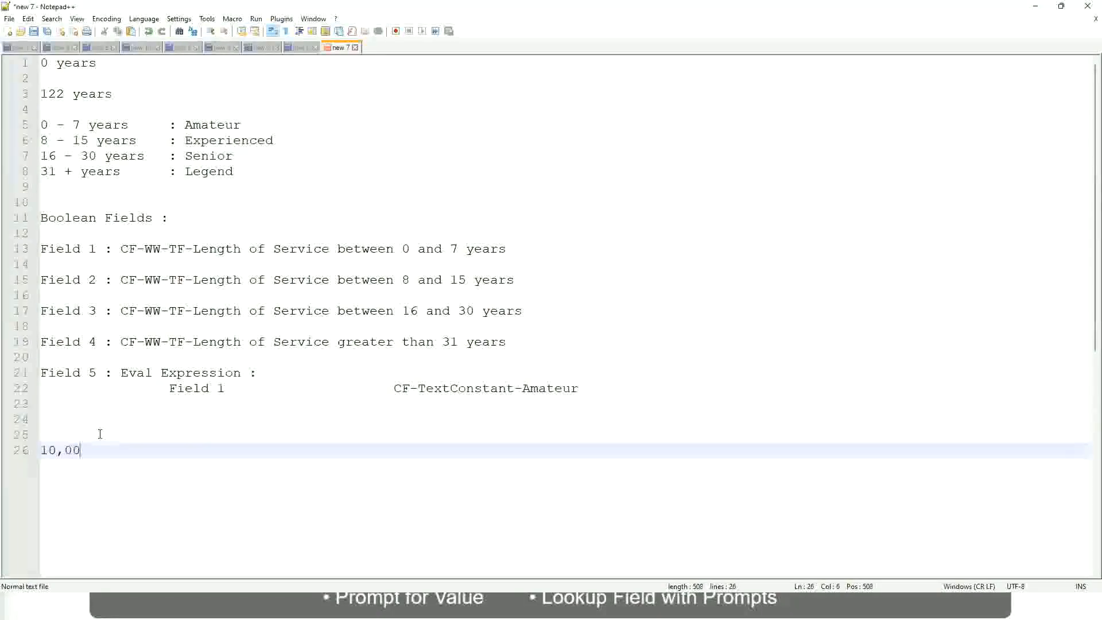
type("0 USD")
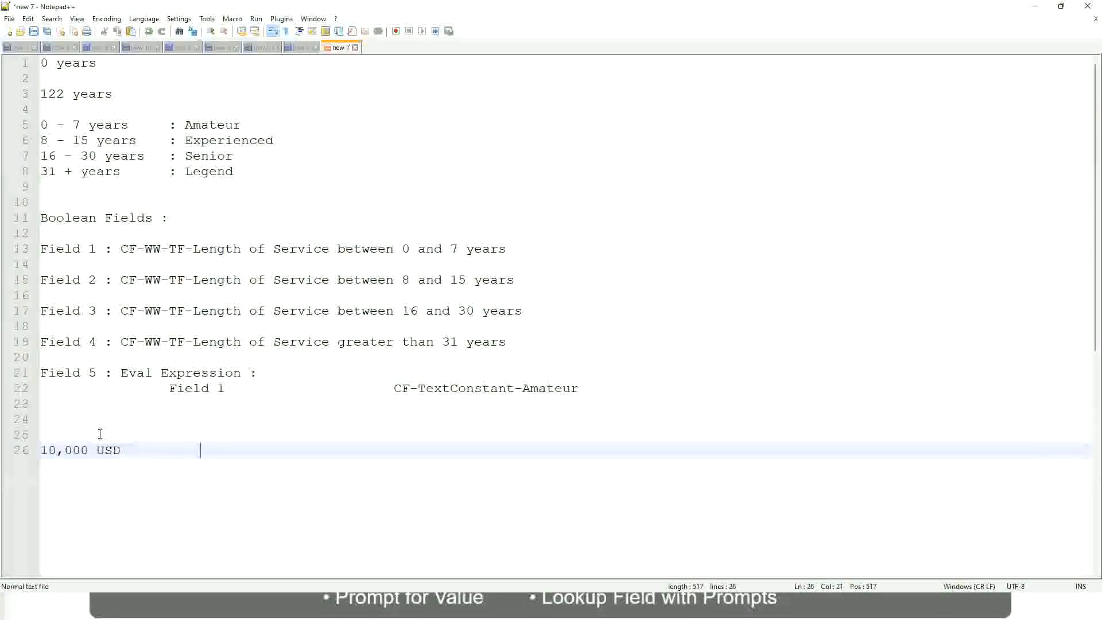
type("1,")
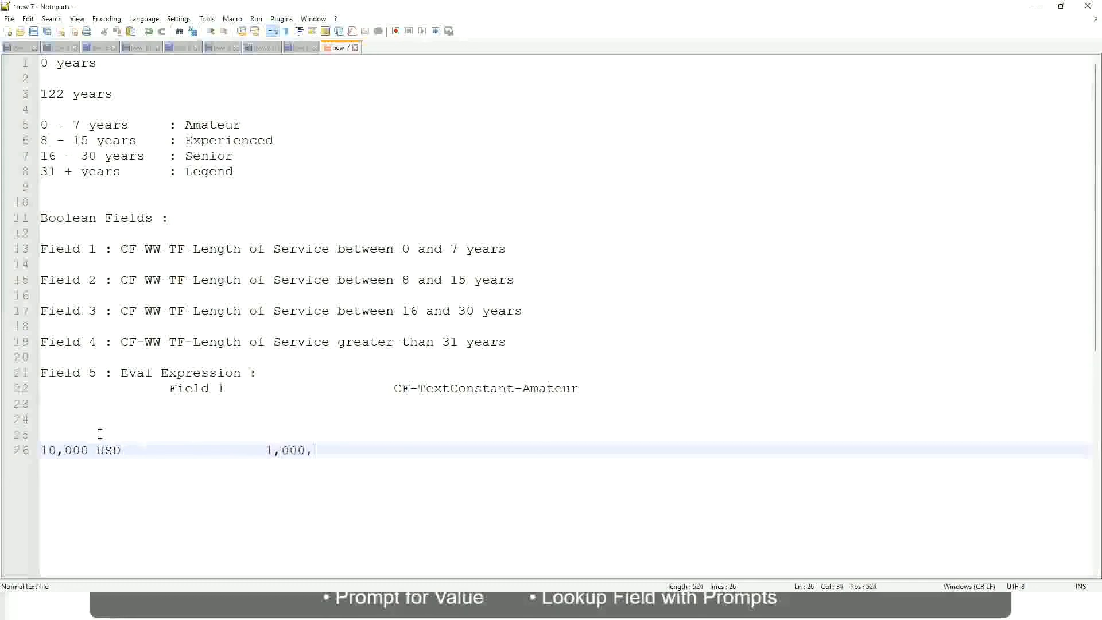
type("000")
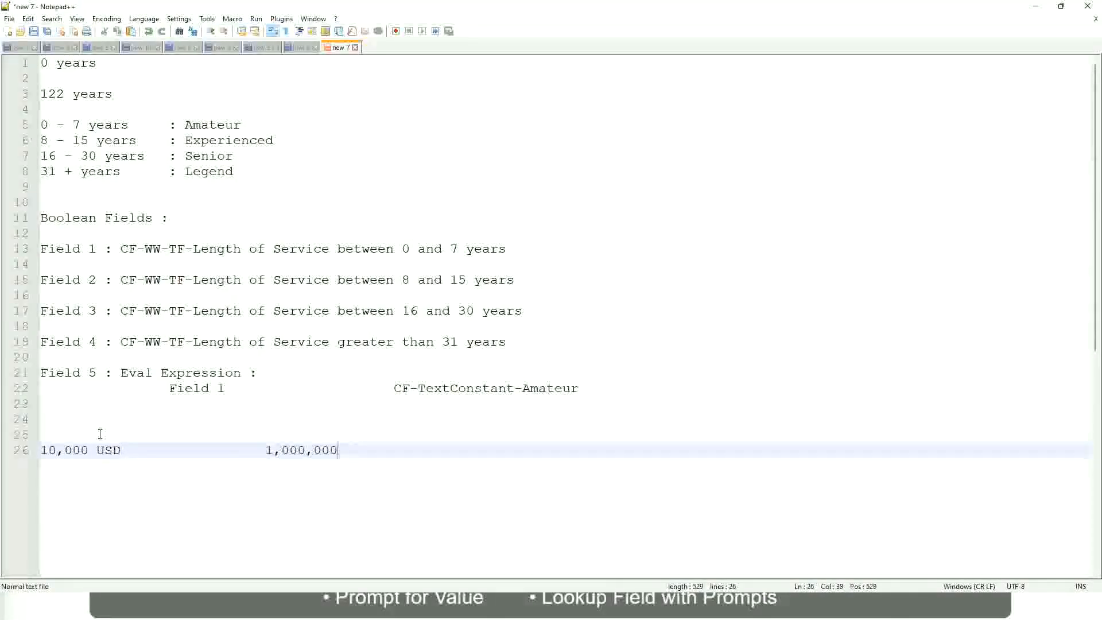
left_click(275, 450)
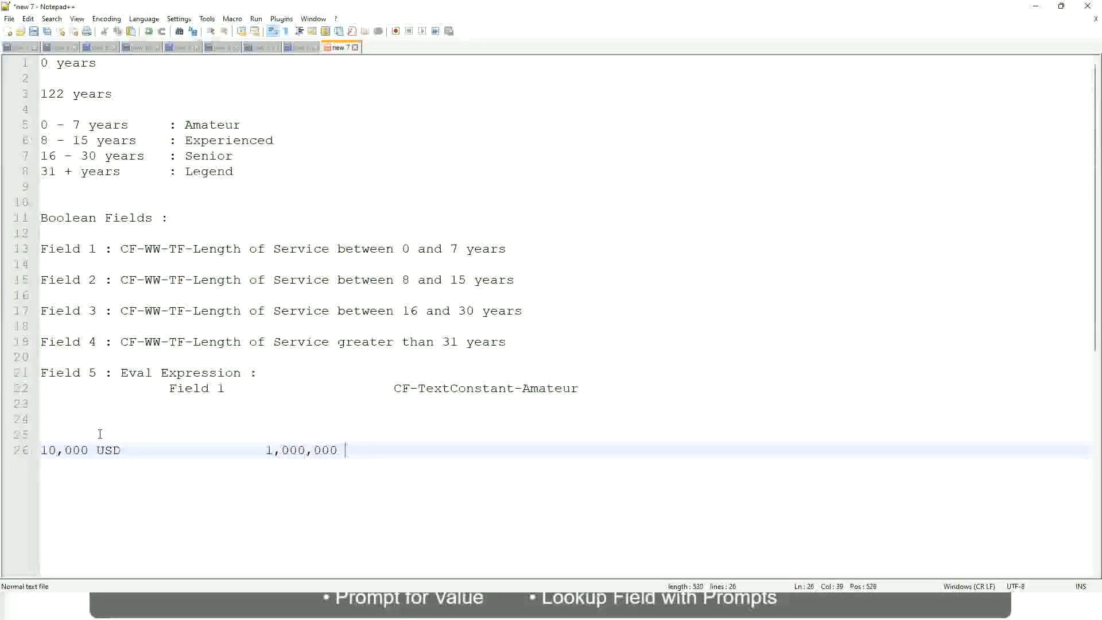
type("USD")
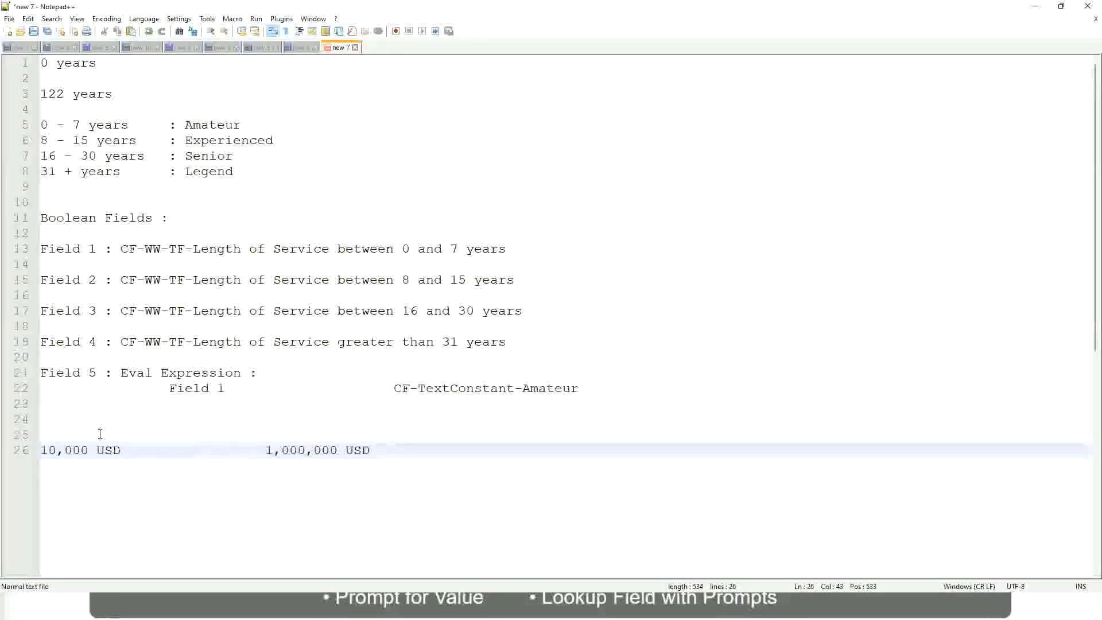
key("Enter")
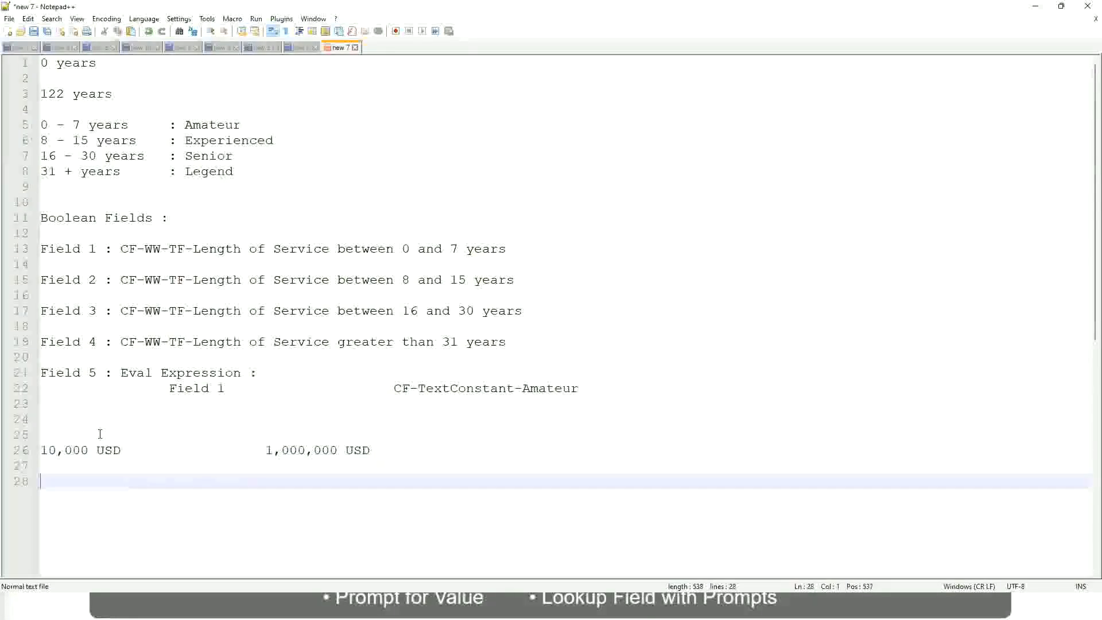
Add the first band line '10 - 50,000 : Low'
type("10")
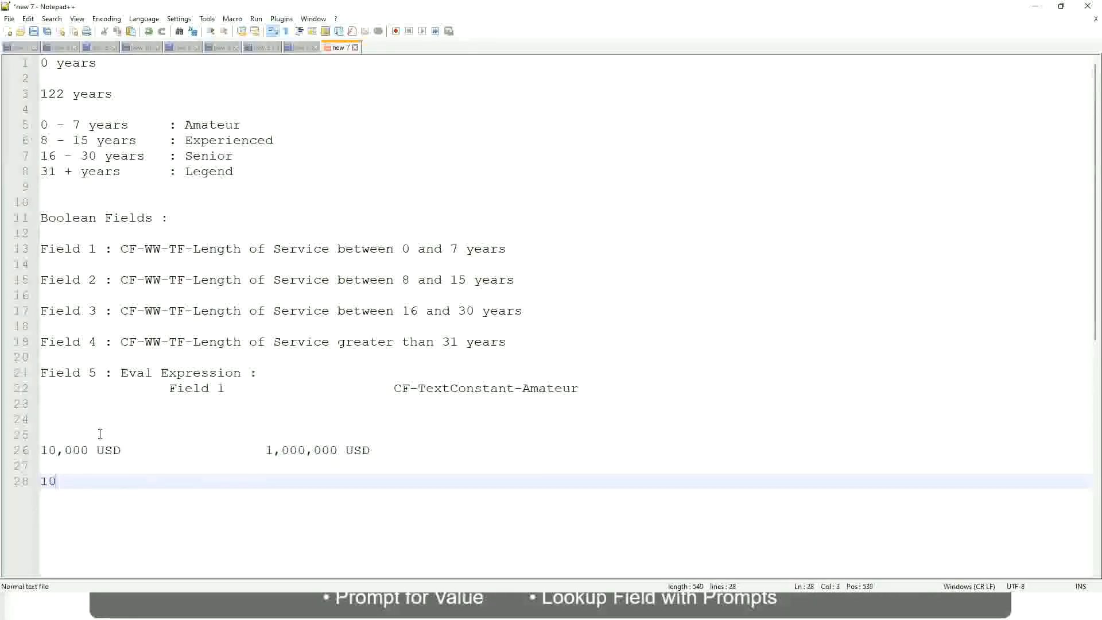
type("- 50")
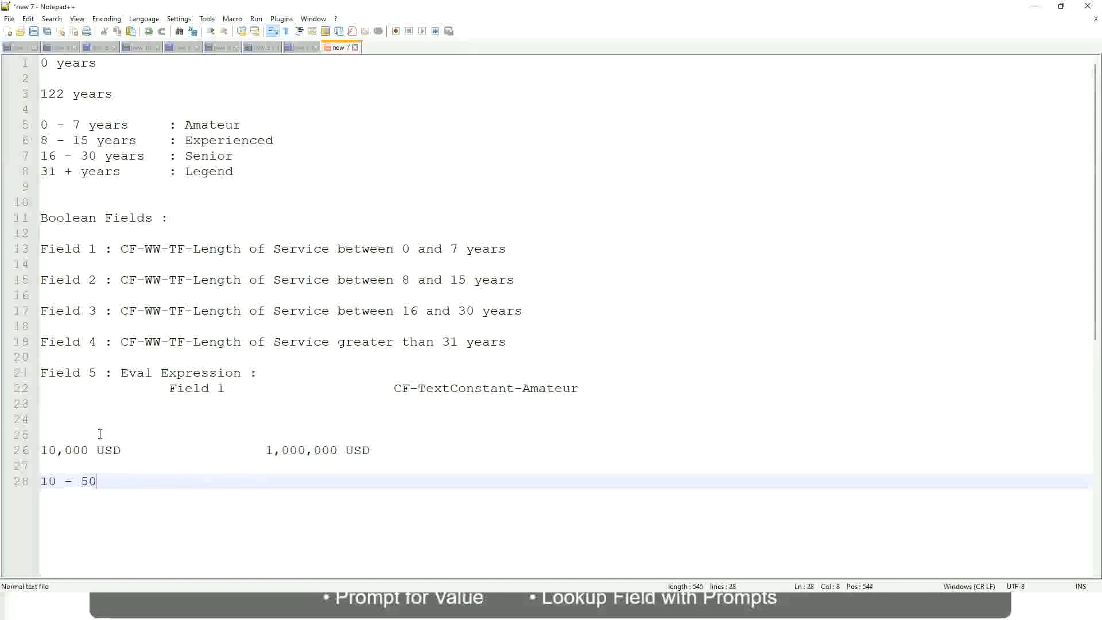
type(",000")
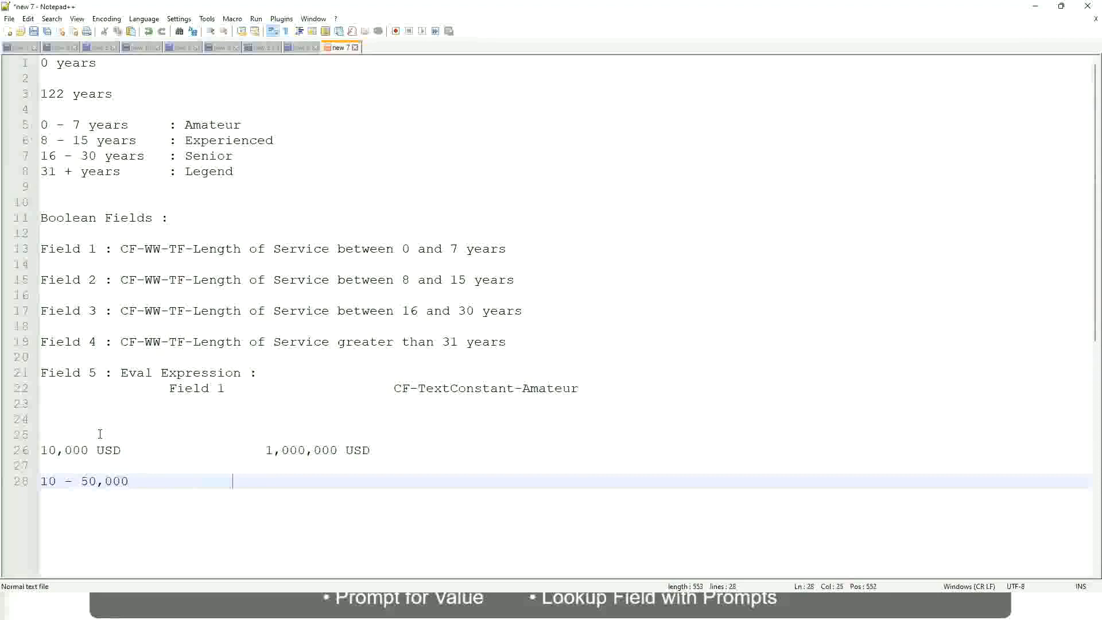
type(": Low")
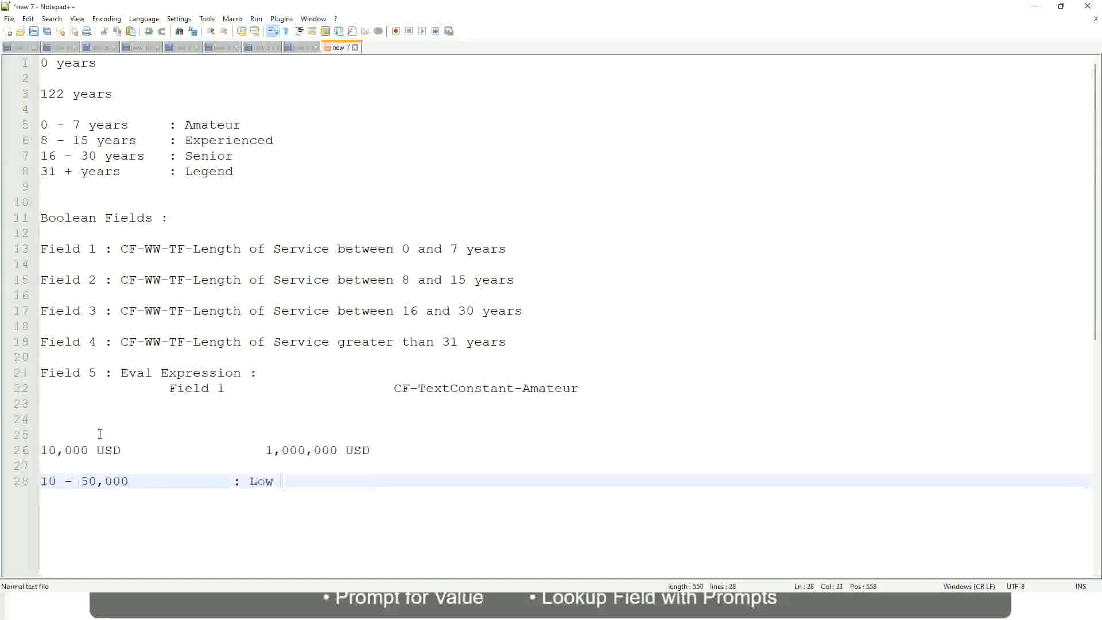
key("Enter")
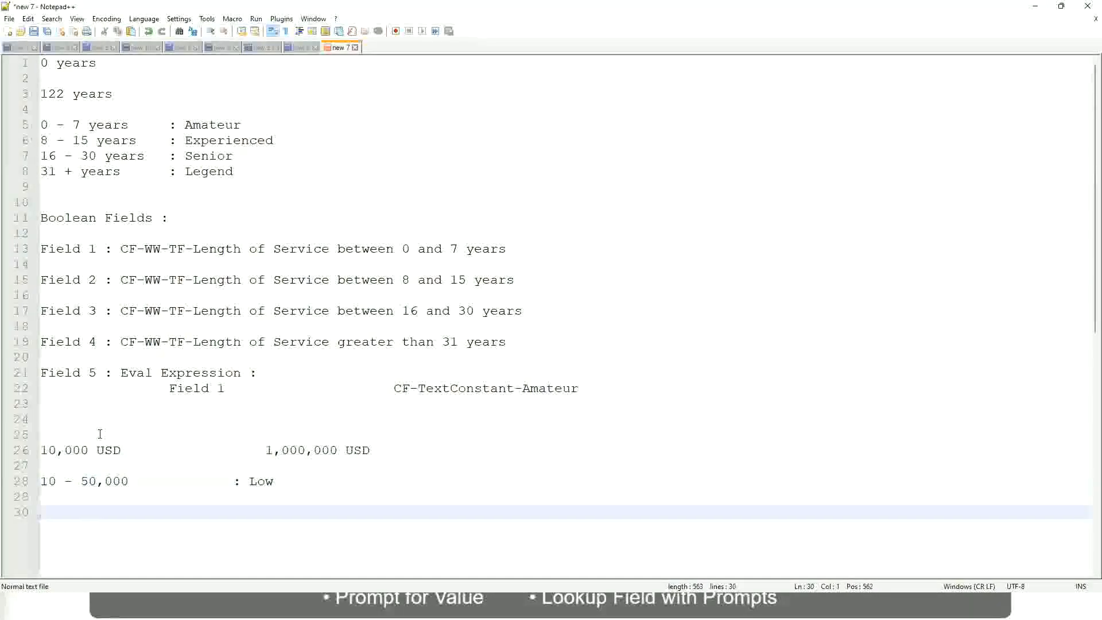
Add the Medium band (50,001 - 150,000) and the '> 150,000 : High' band
type("5")
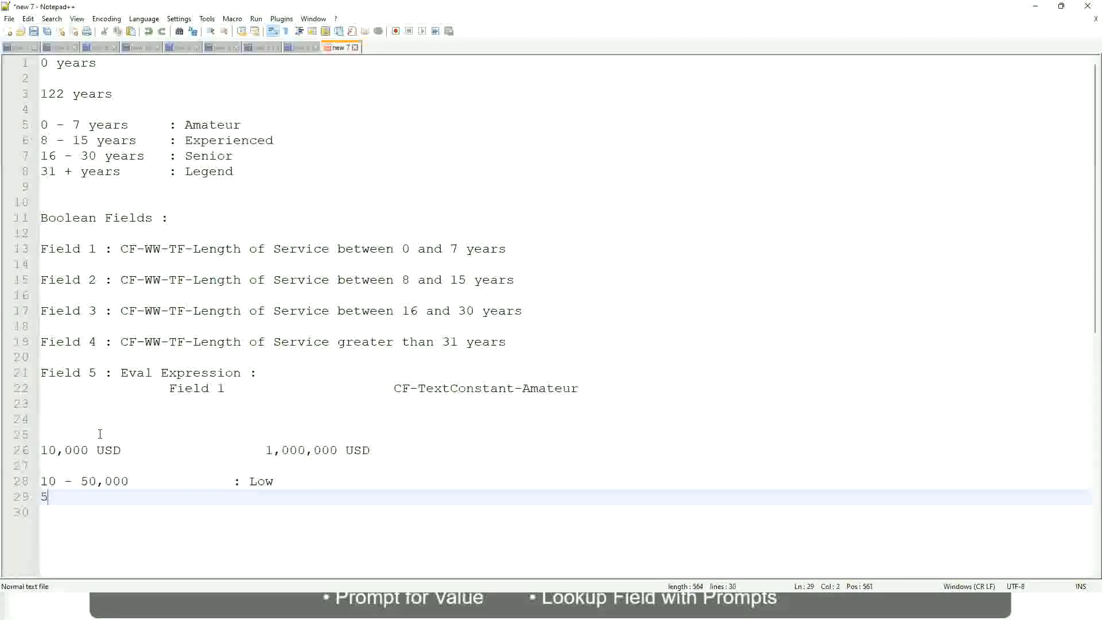
type("0,001 - 150")
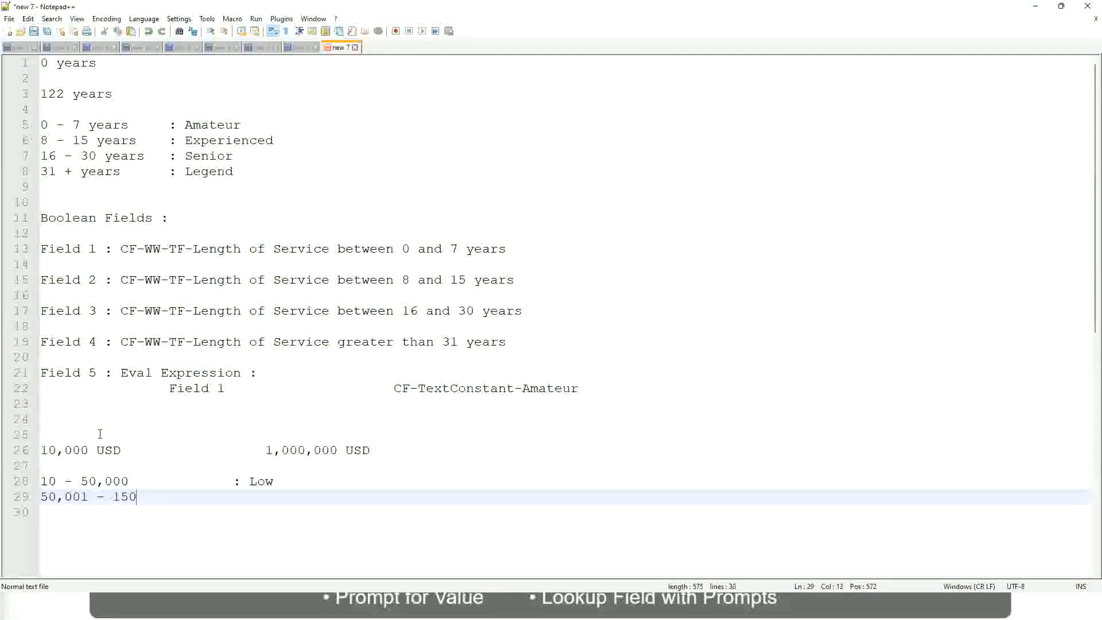
type(",000        : Medium")
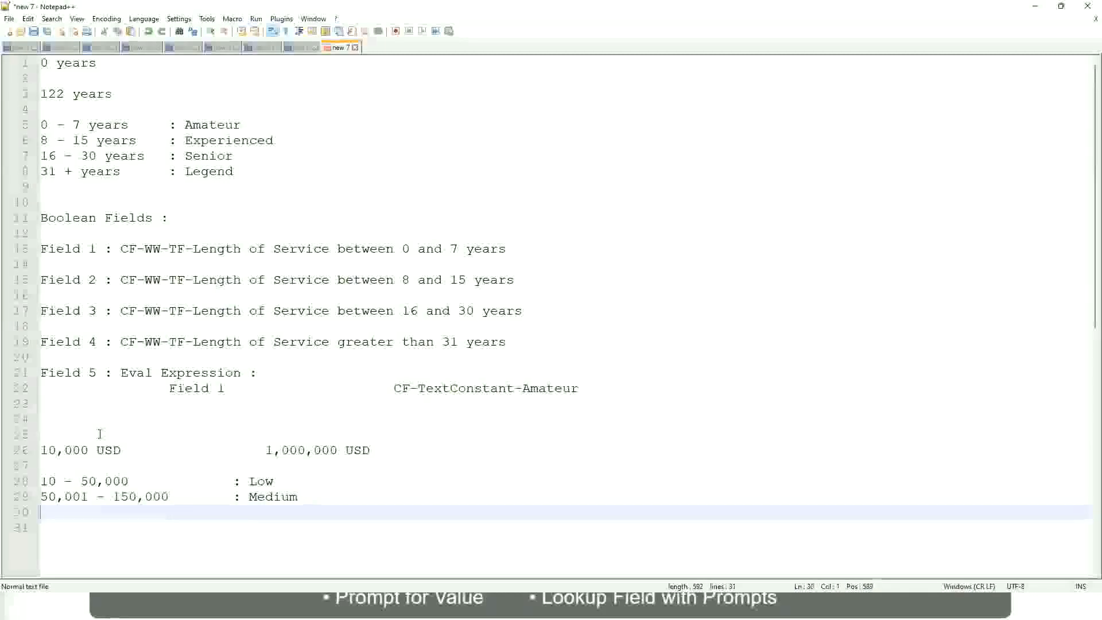
type(">")
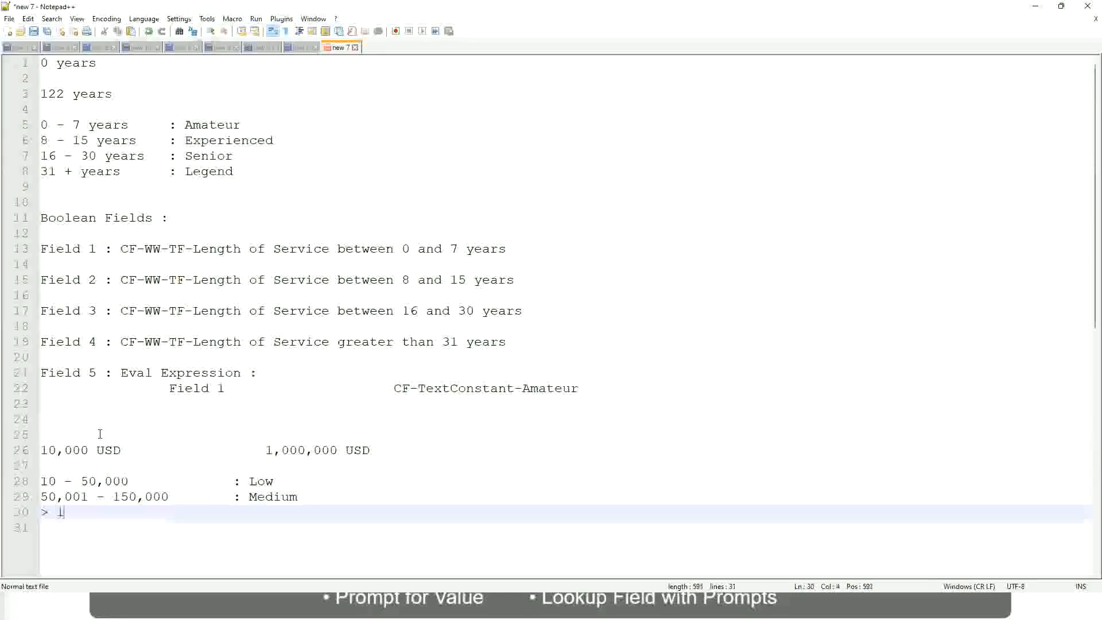
type("150,")
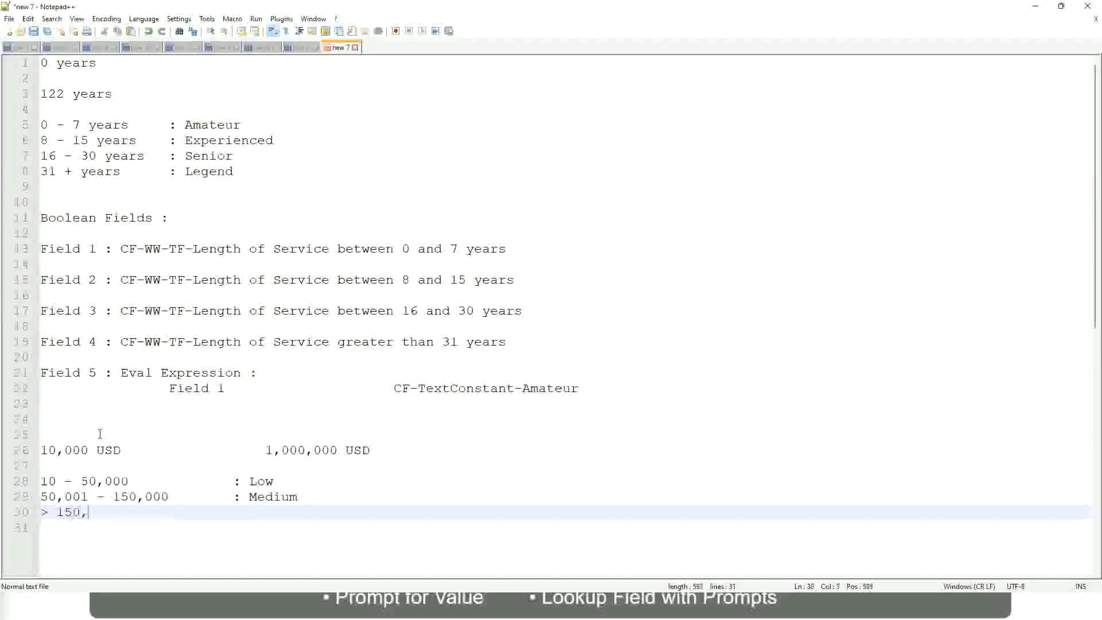
type("000")
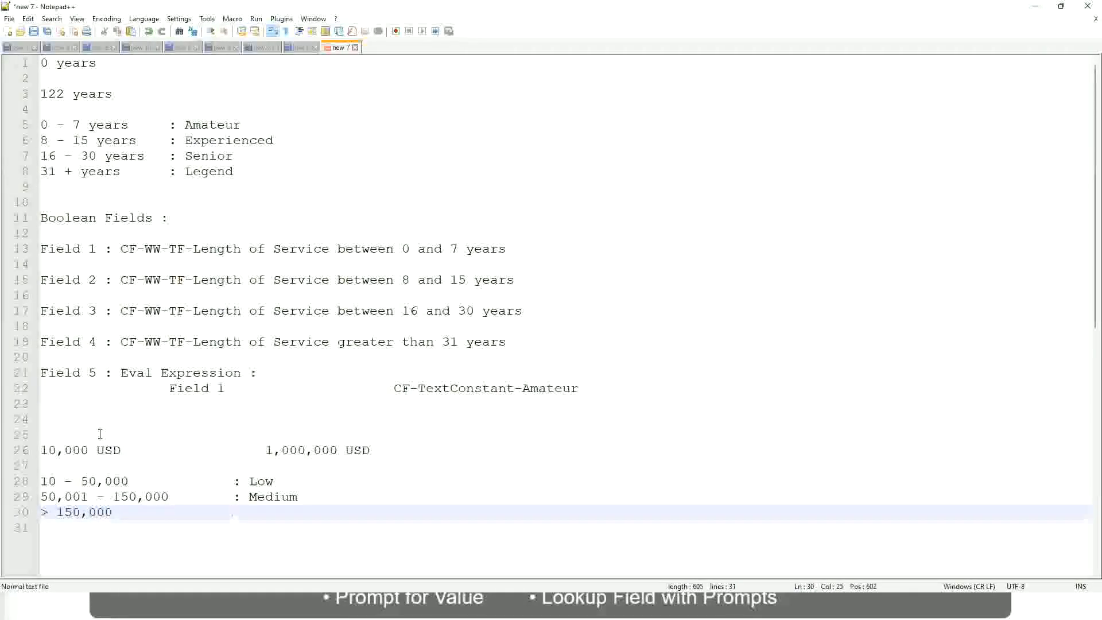
type(": High")
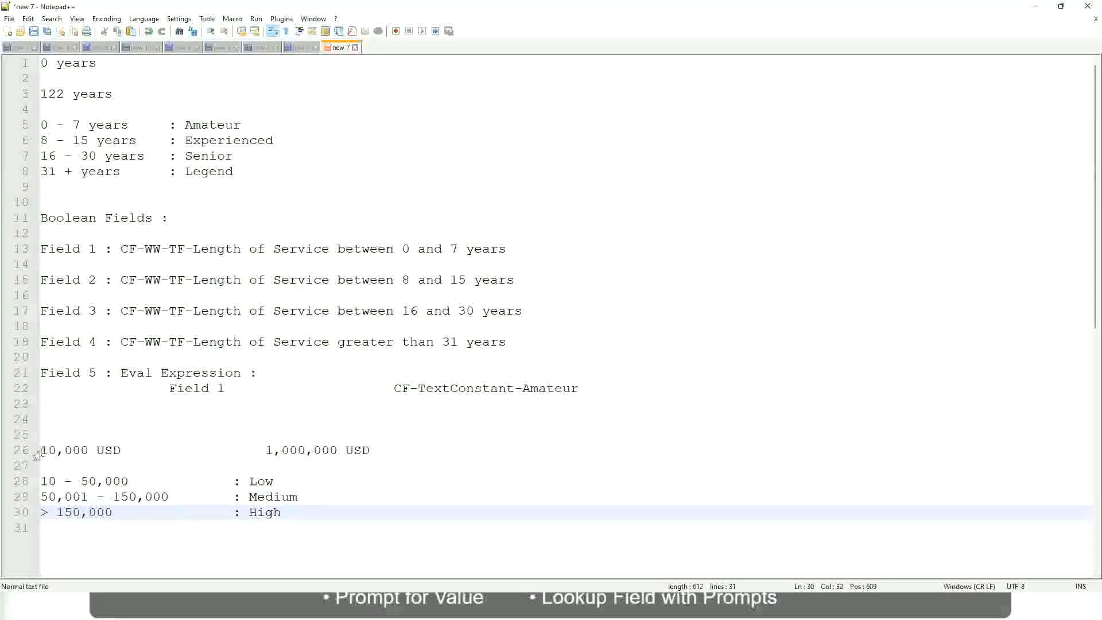
Bookmark line 26 with the 10,000–1,000,000 USD range and click through the band lines
left_click(288, 512)
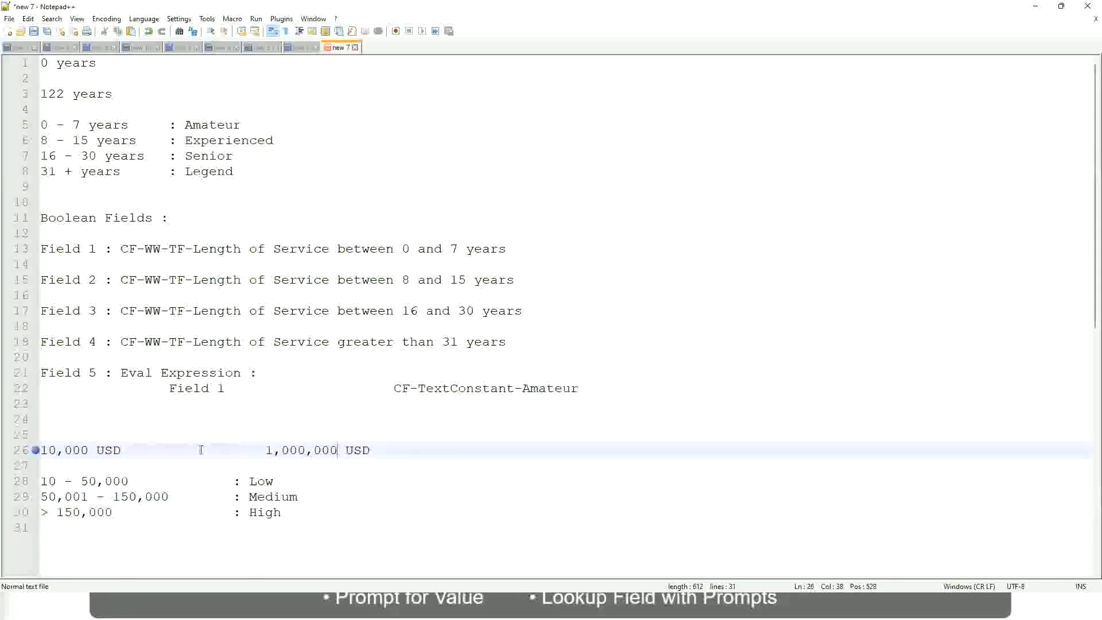
left_click(263, 480)
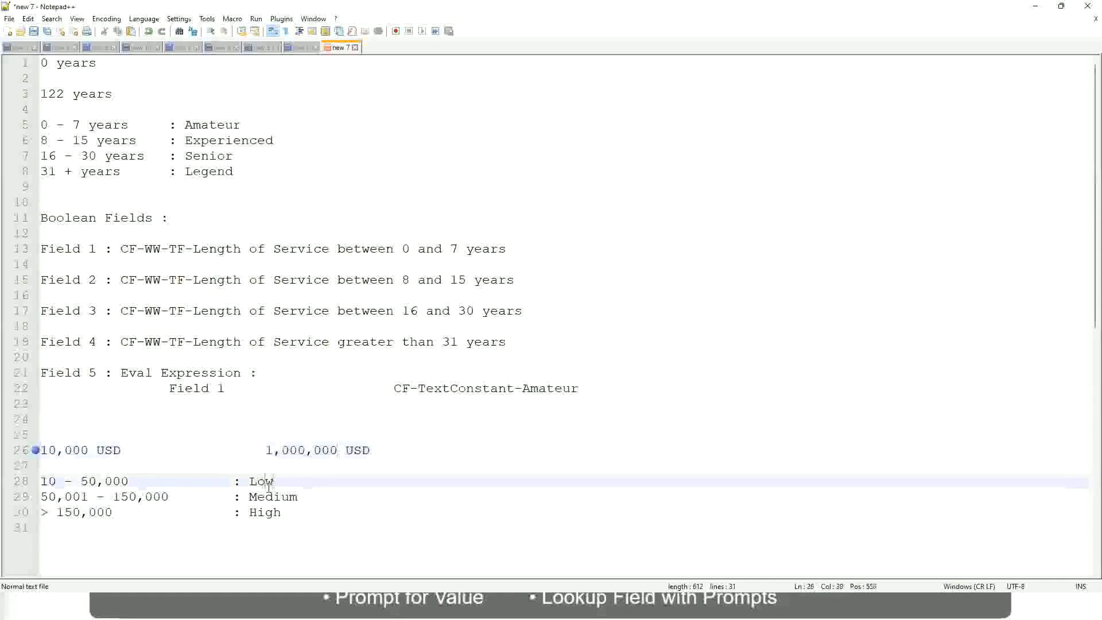
left_click(266, 511)
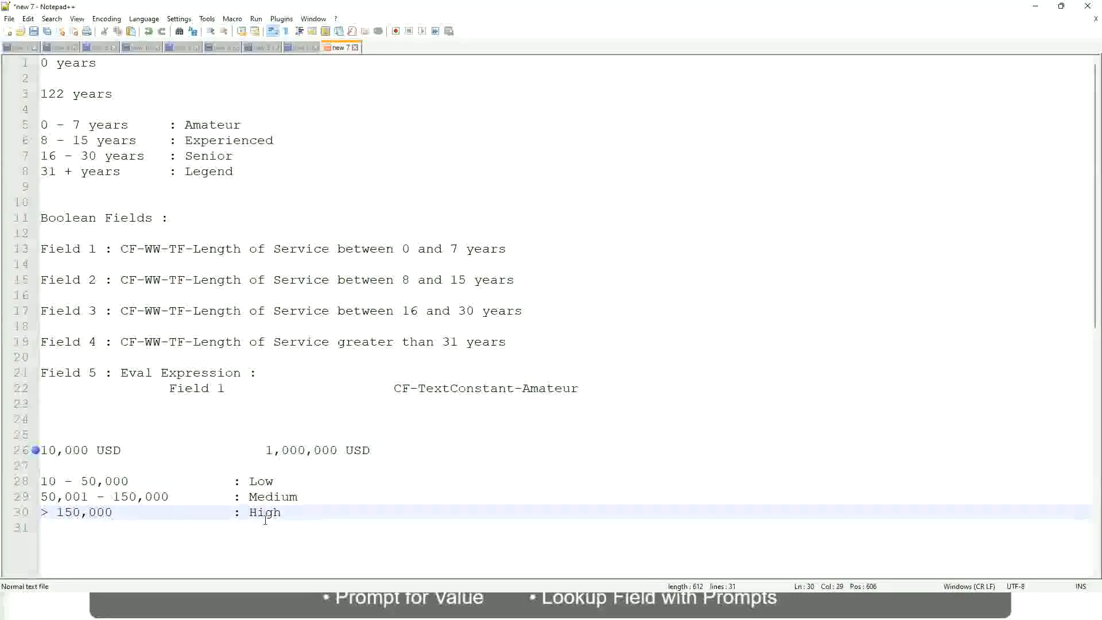
key("enter")
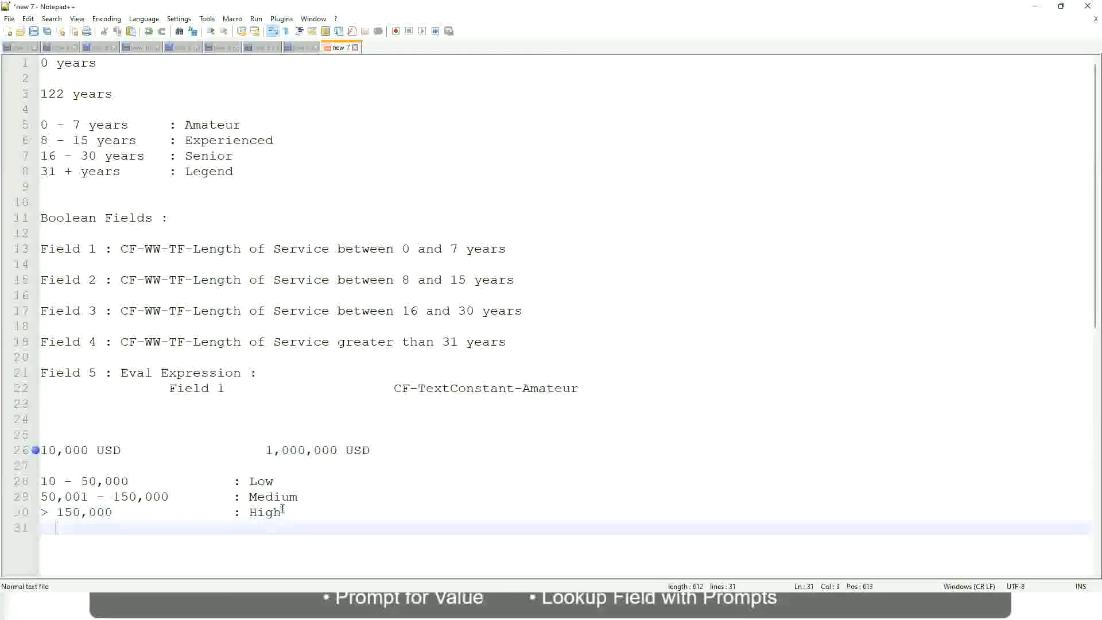
left_click(281, 511)
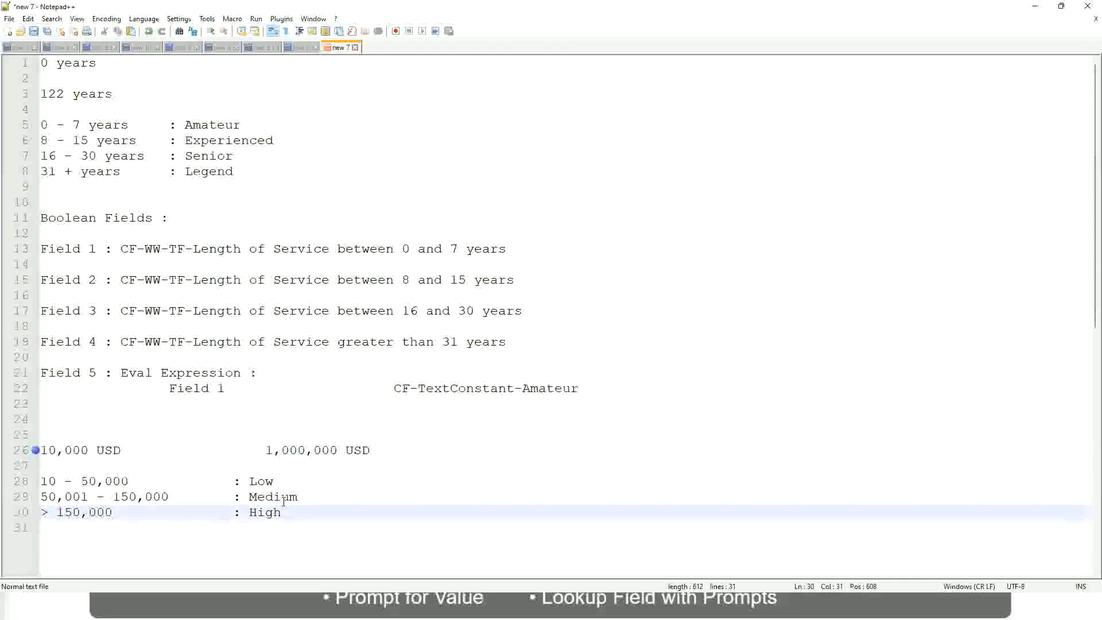